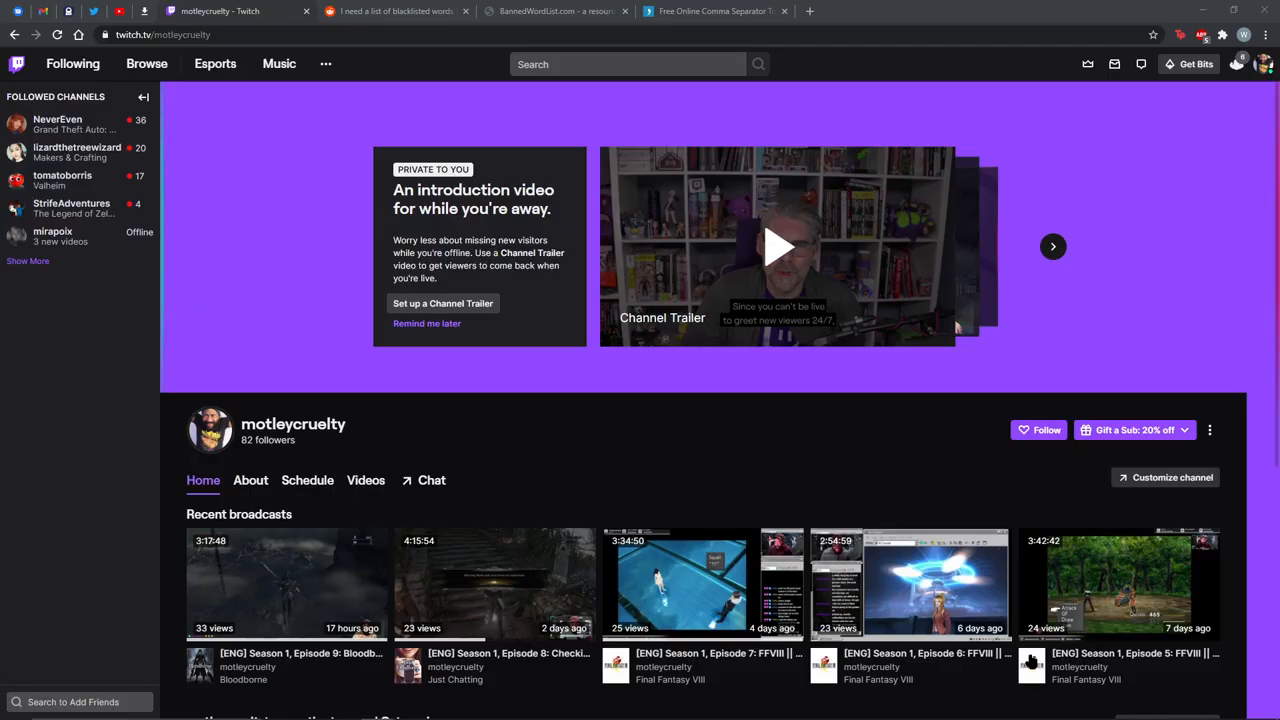
pyautogui.moveTo(357, 456)
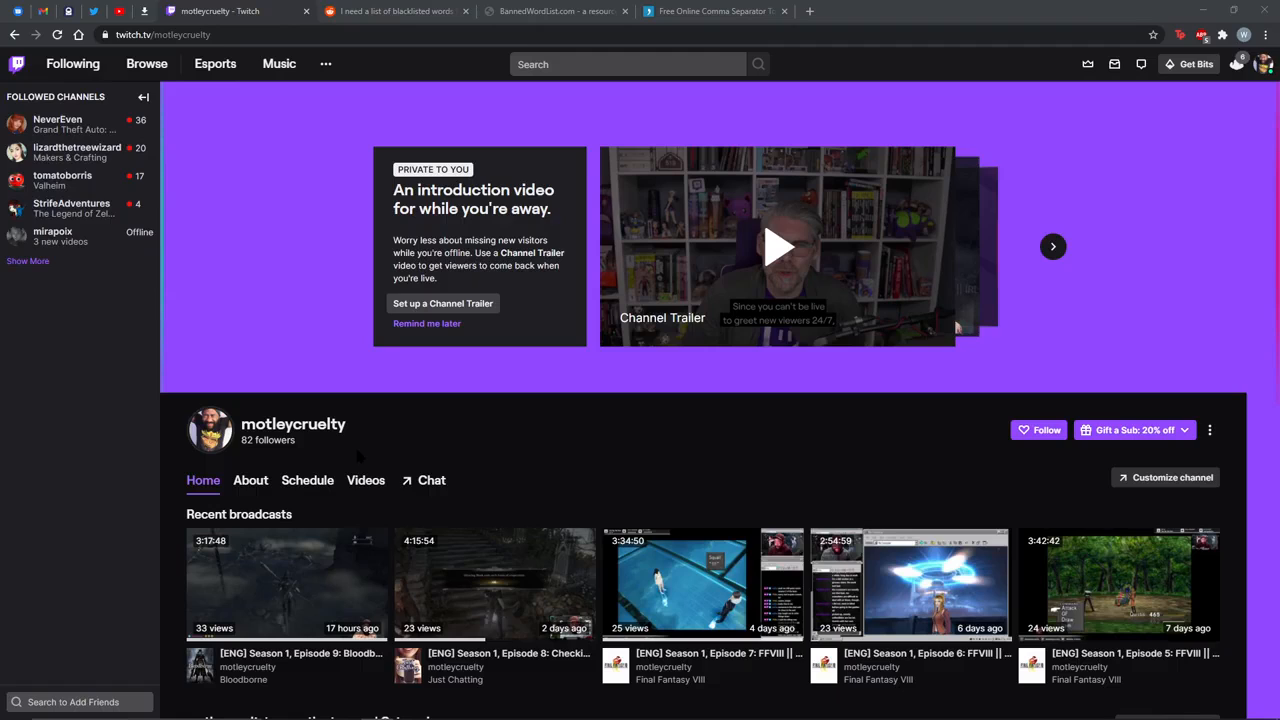
pyautogui.moveTo(310, 455)
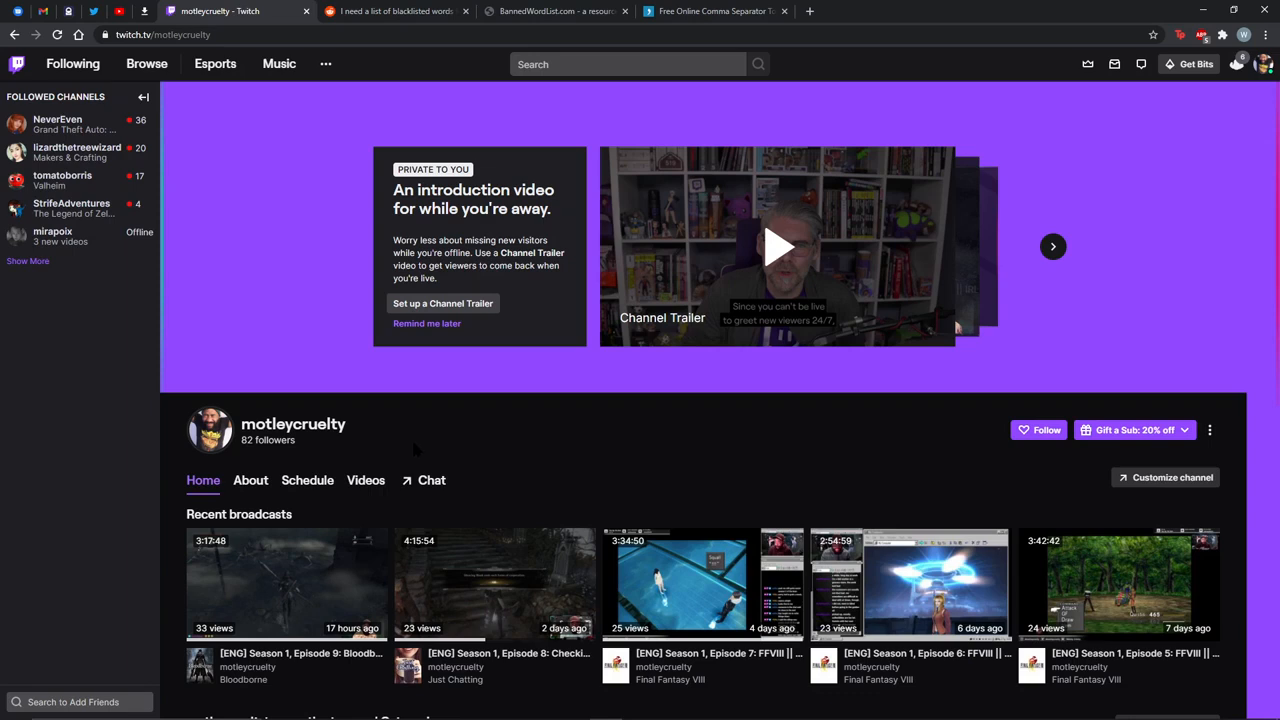
pyautogui.moveTo(412, 452)
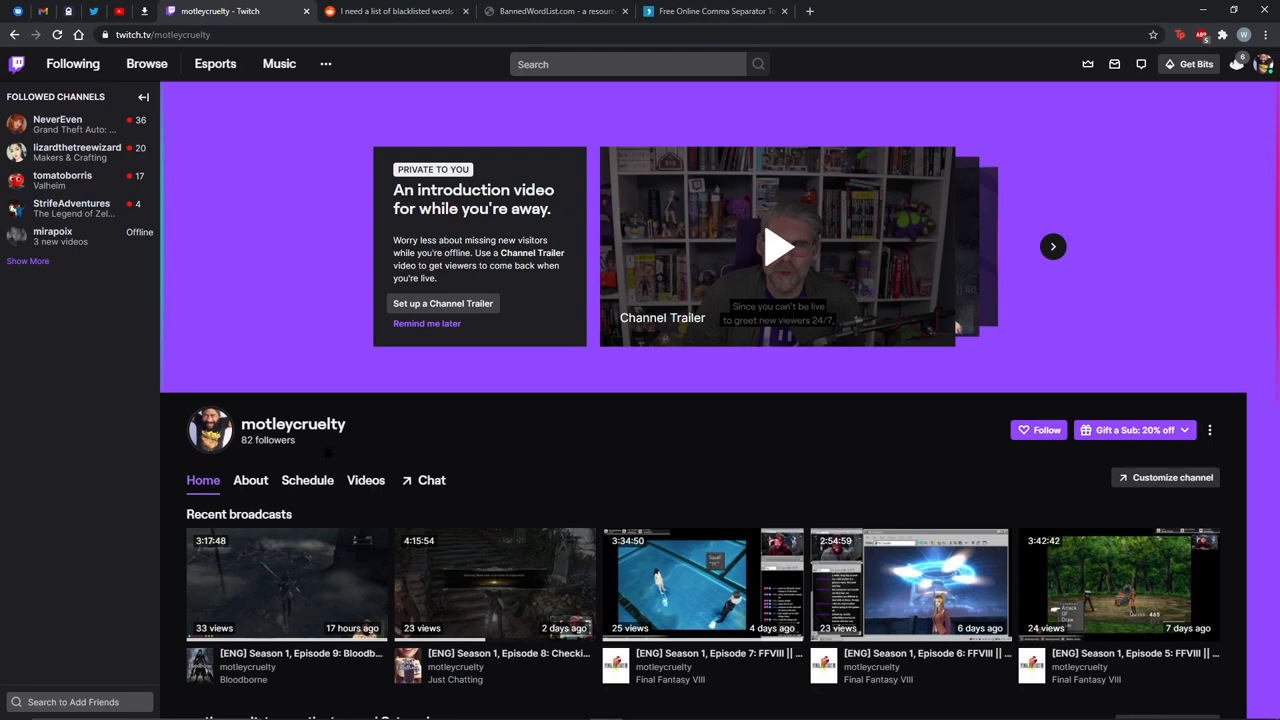
pyautogui.moveTo(620, 424)
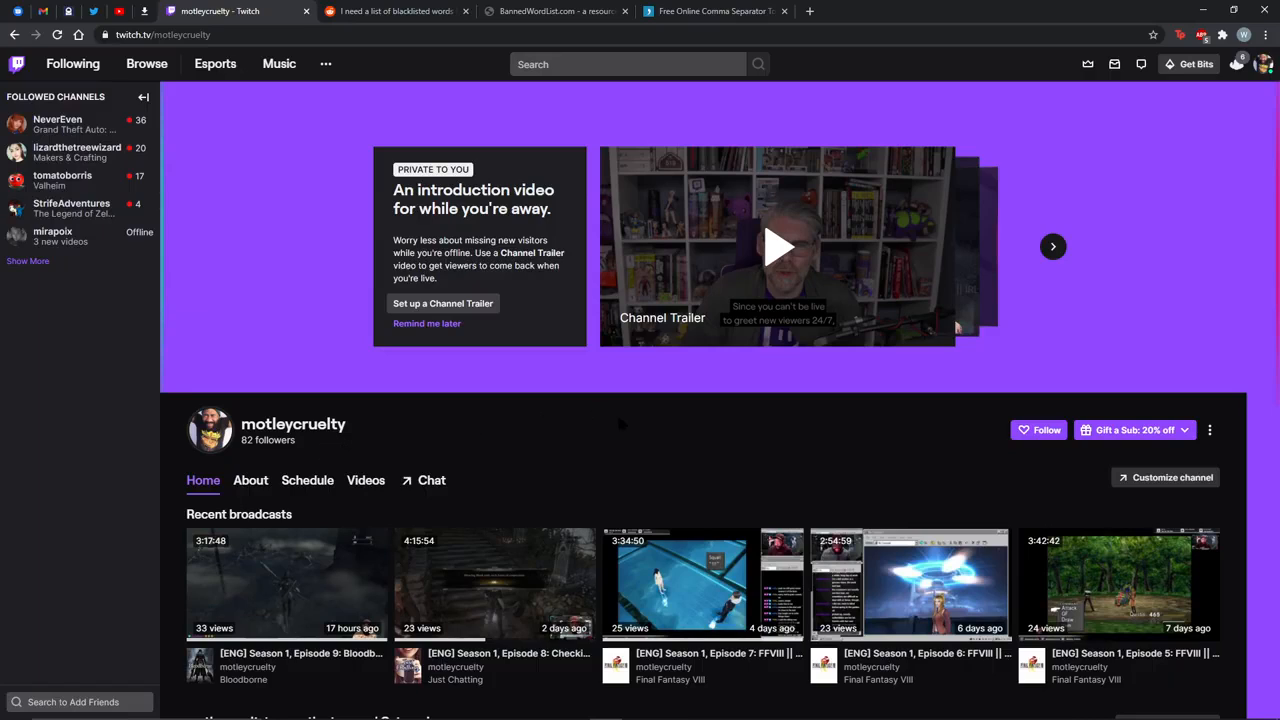
pyautogui.moveTo(1124, 221)
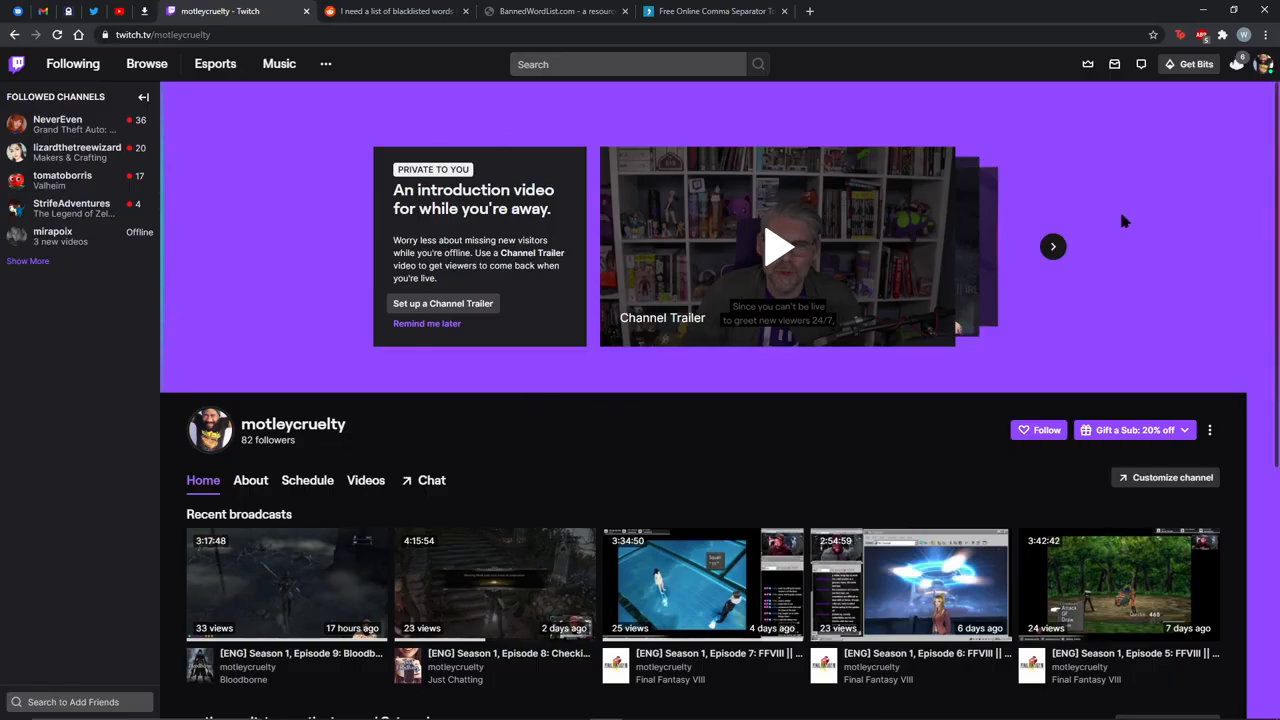
# Go from the avatar menu to the Creator Dashboard's Settings > Moderation section
pyautogui.click(1259, 63)
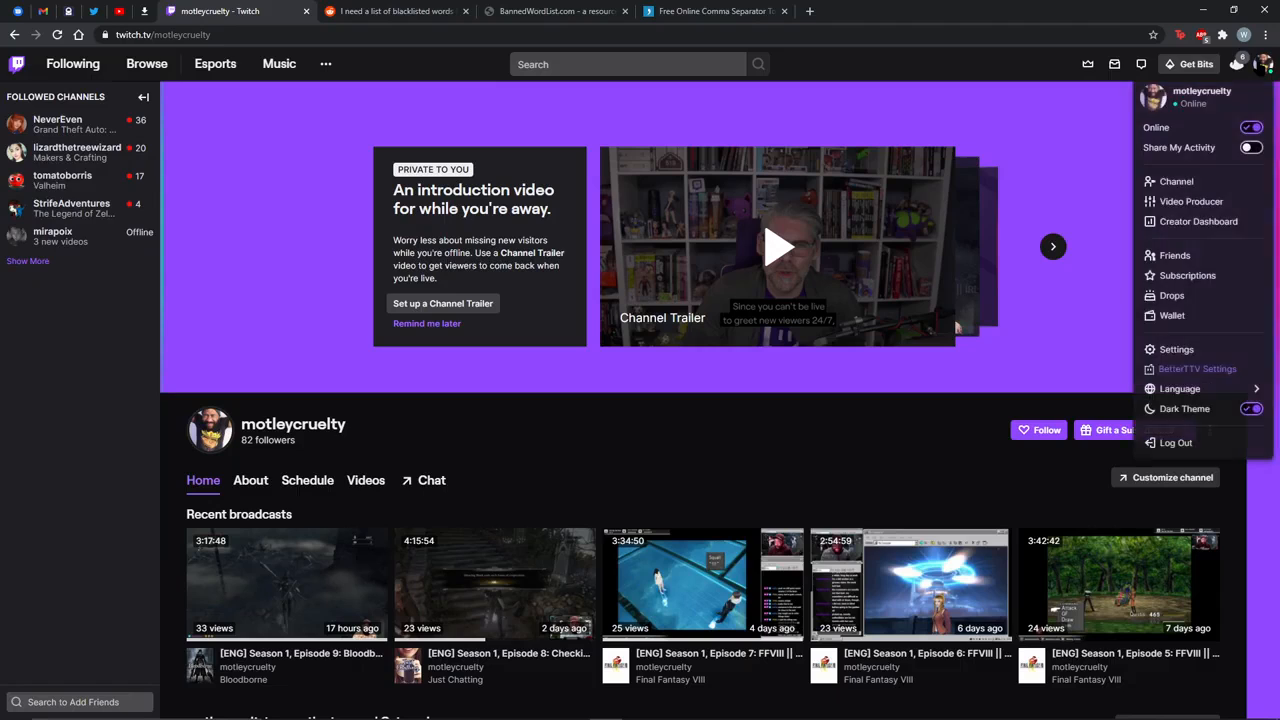
pyautogui.moveTo(1198, 221)
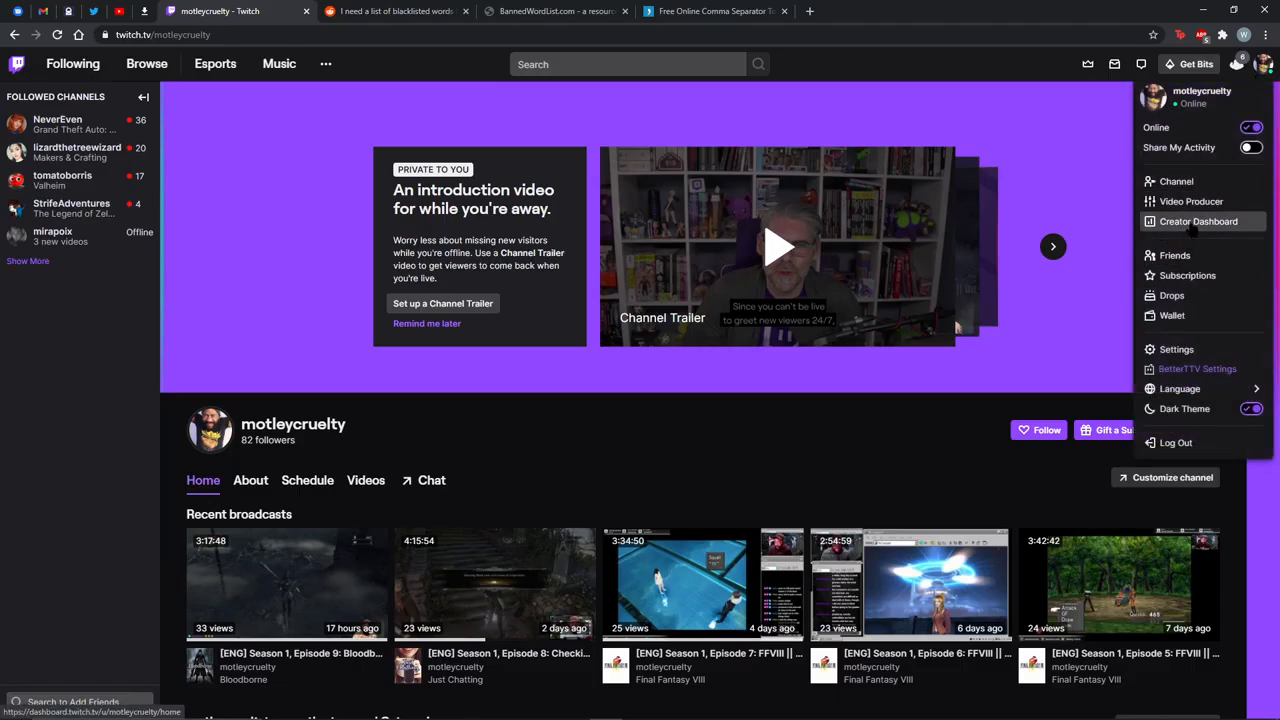
pyautogui.click(1200, 221)
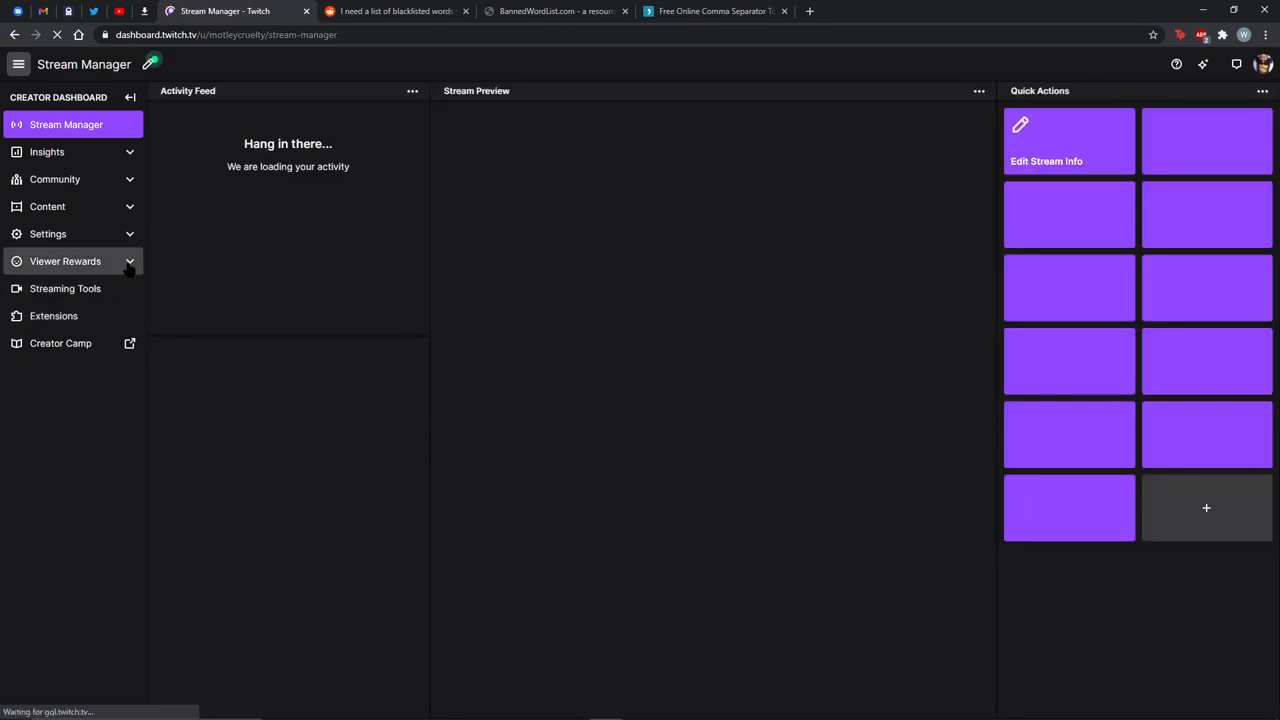
pyautogui.click(64, 261)
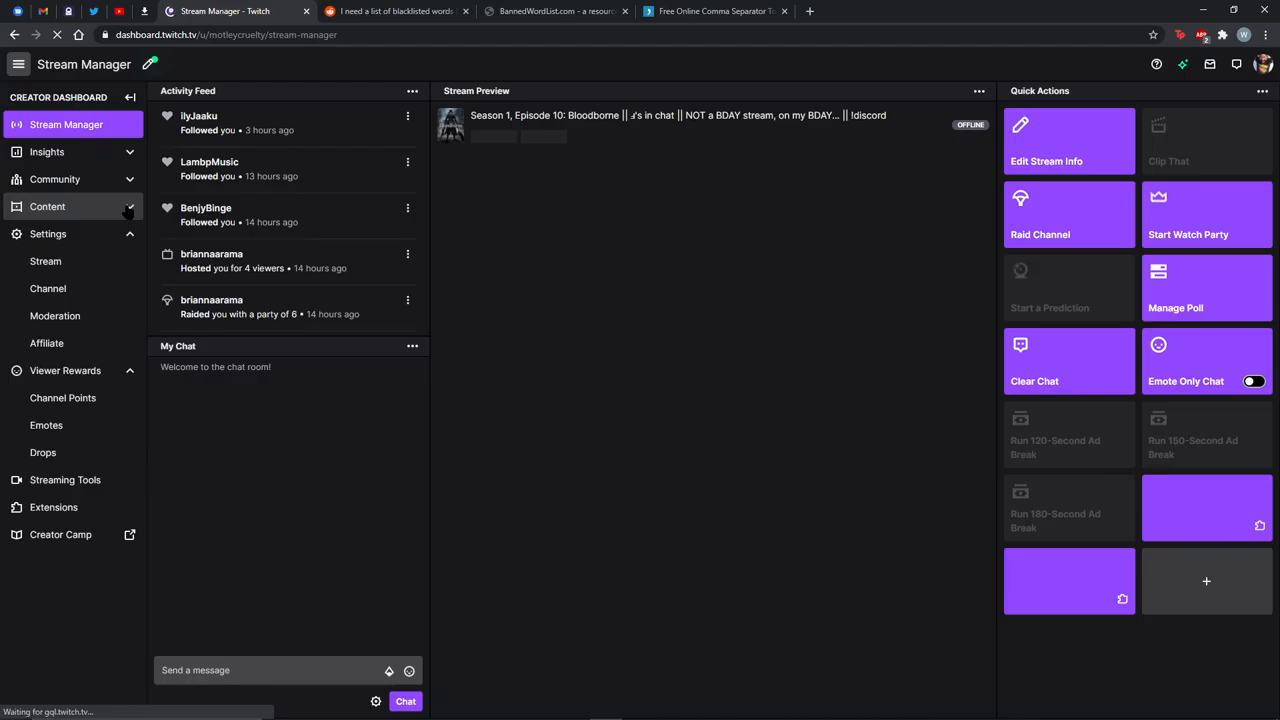
pyautogui.click(55, 398)
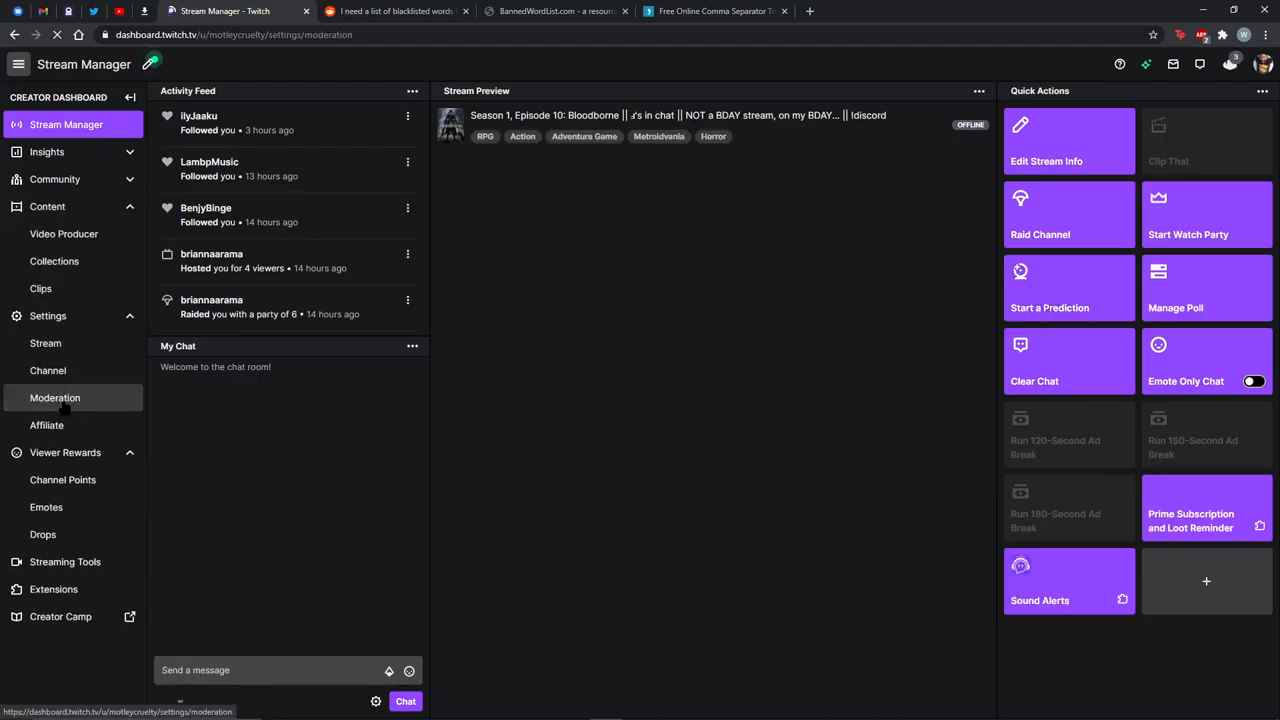
pyautogui.click(54, 398)
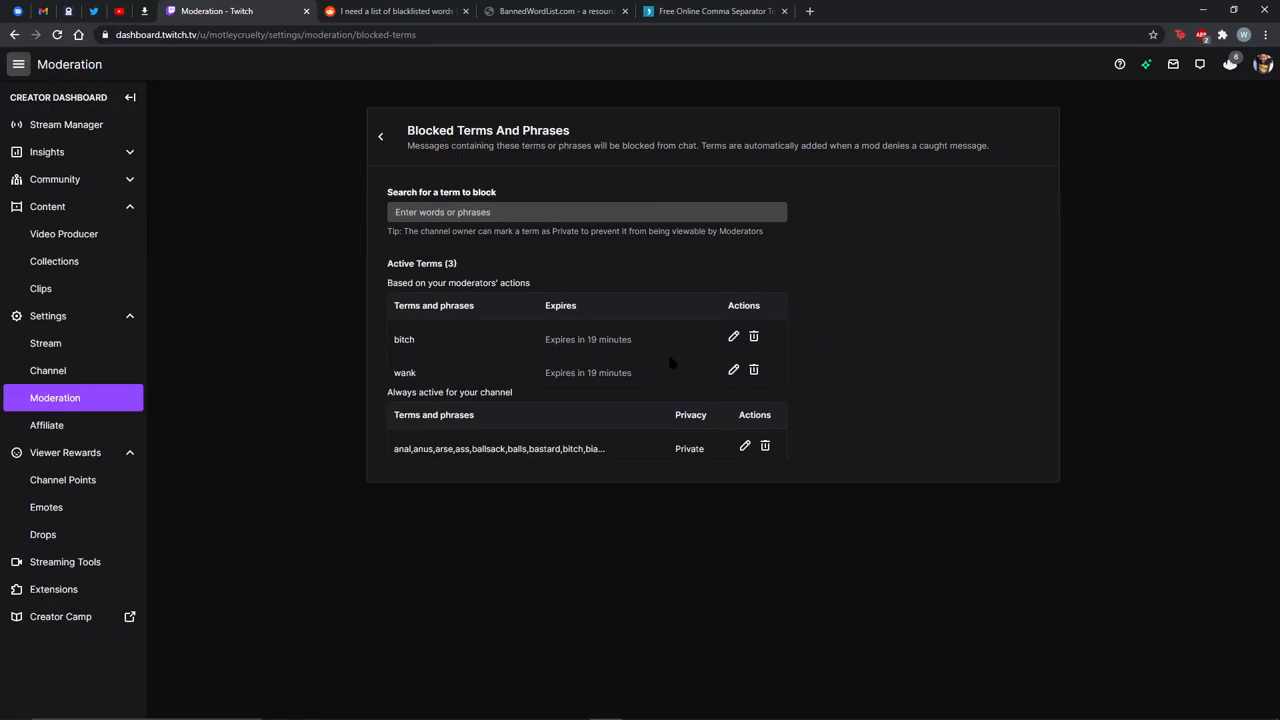
pyautogui.moveTo(690, 366)
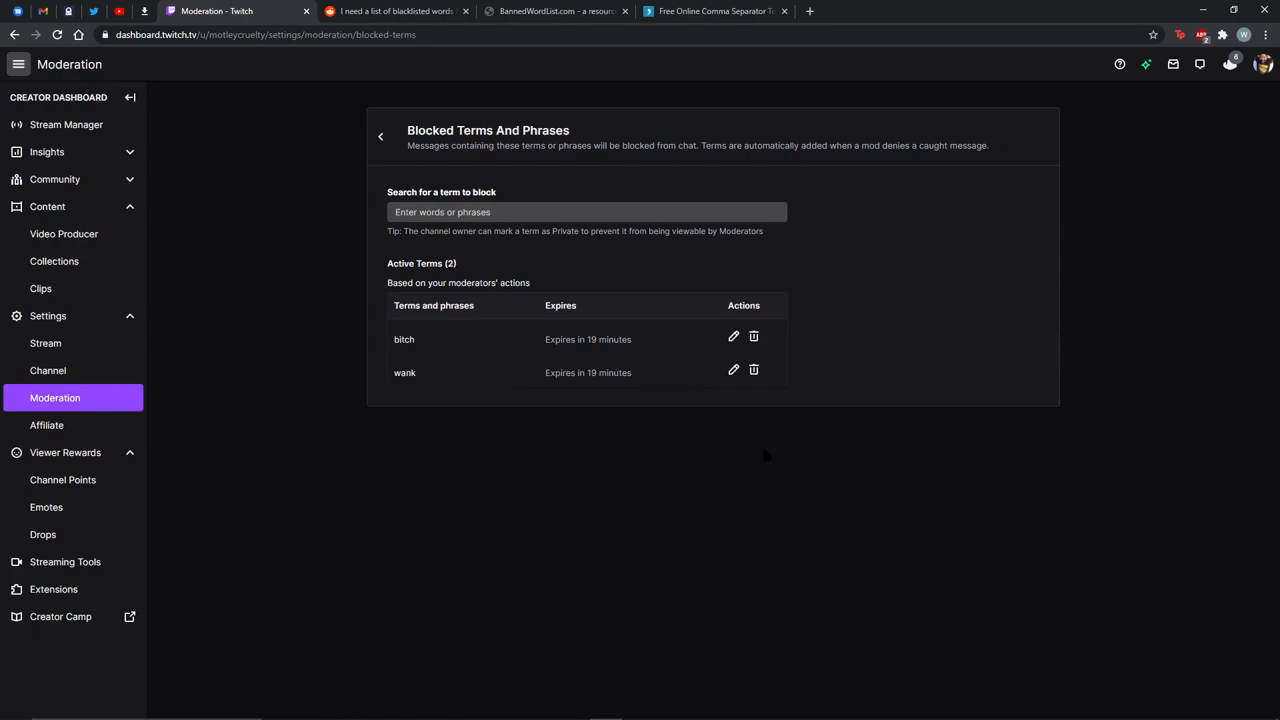
pyautogui.moveTo(653, 368)
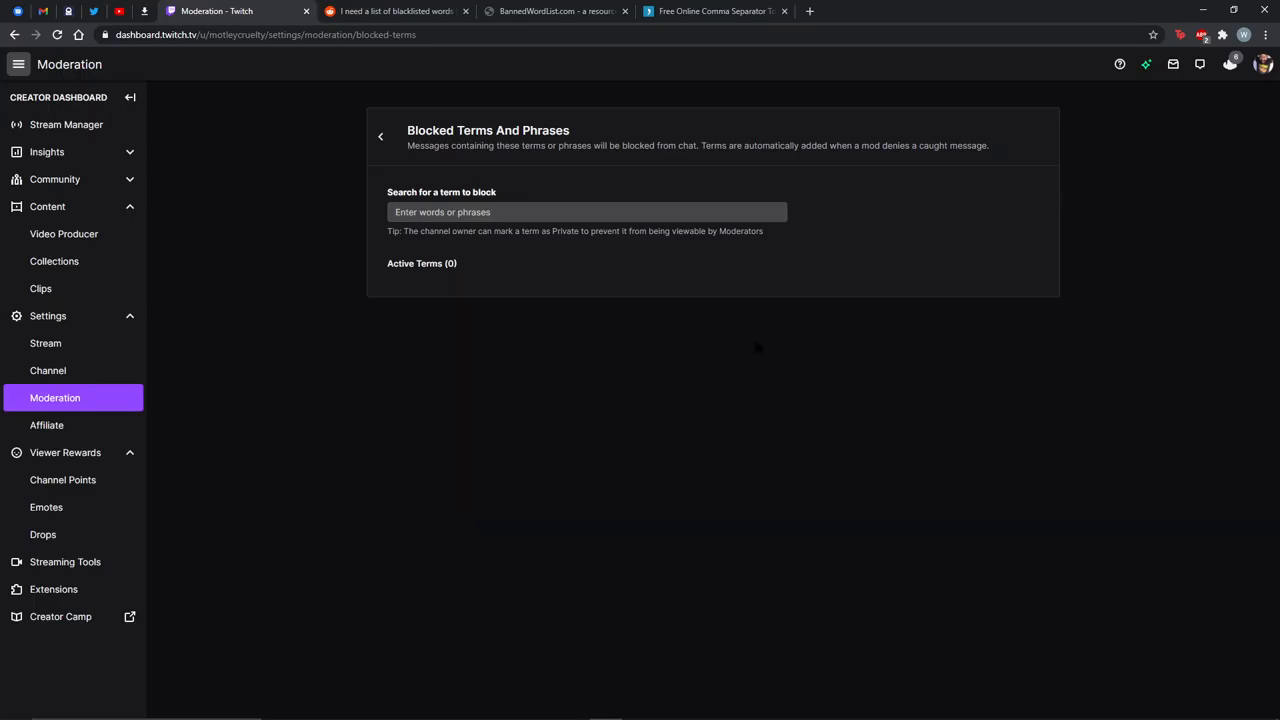
pyautogui.moveTo(356, 78)
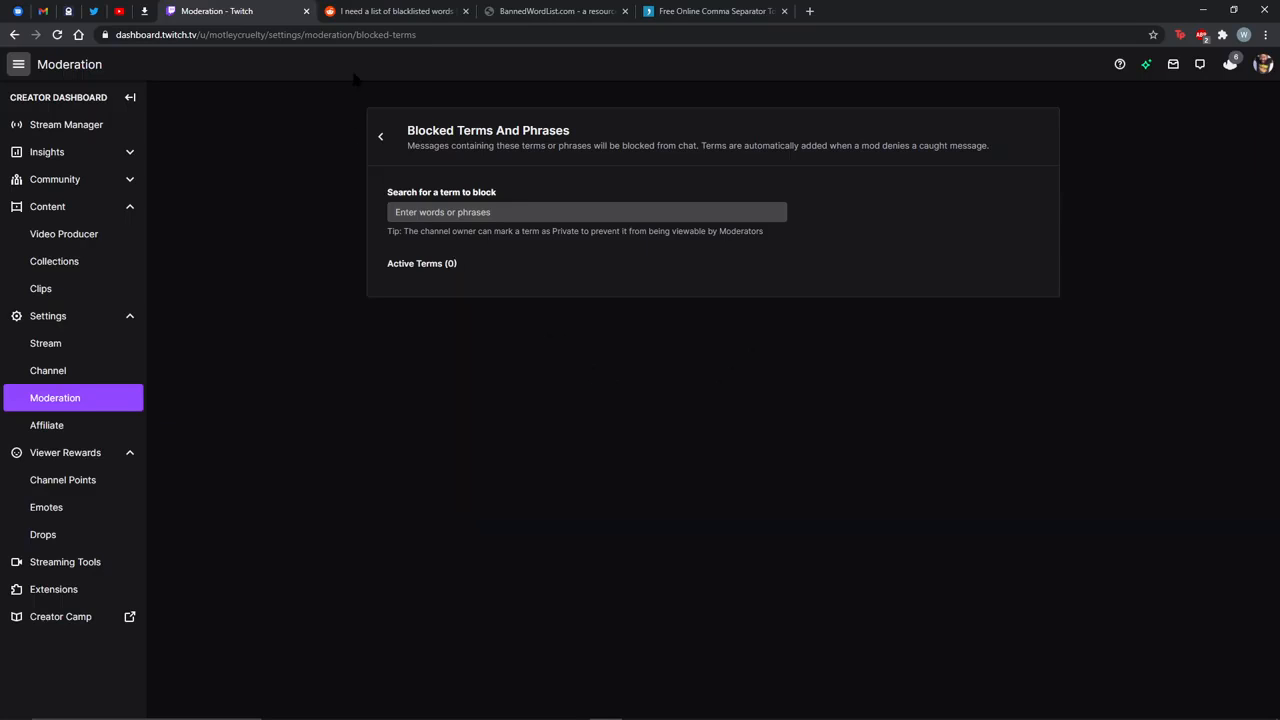
pyautogui.moveTo(380, 11)
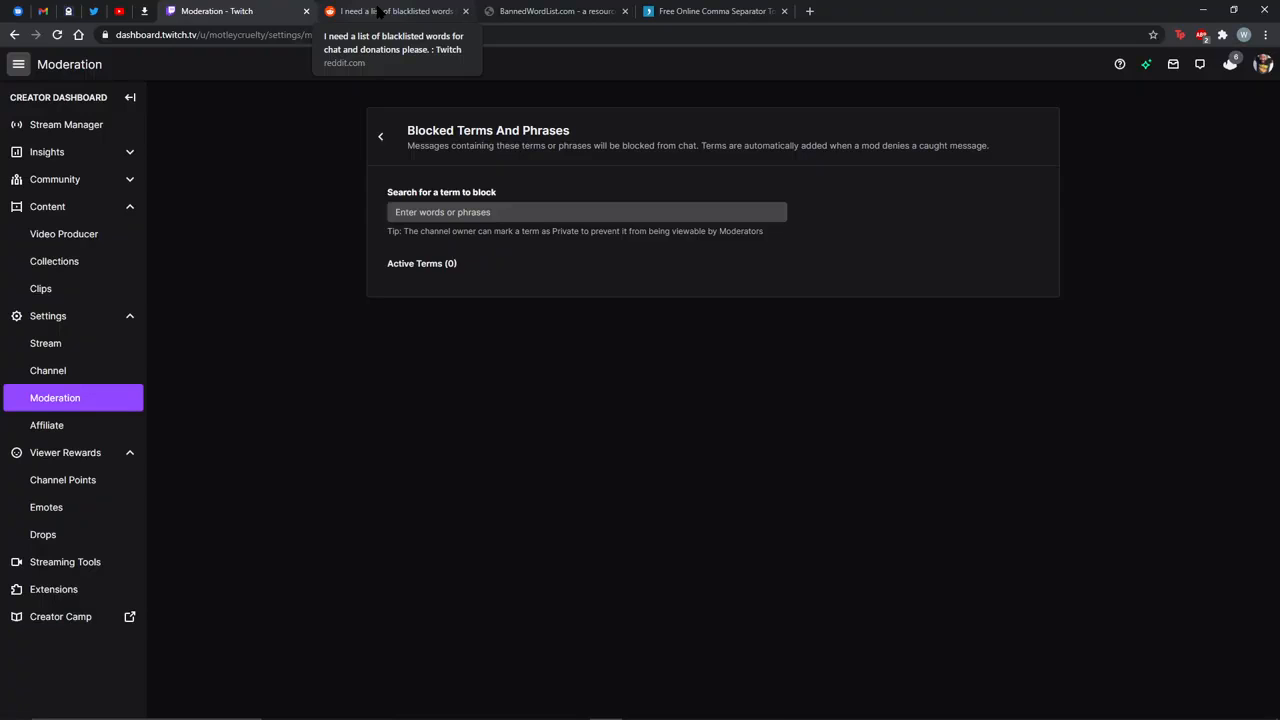
# Copy the full swearWords.txt list from BannedWordList.com
pyautogui.click(397, 11)
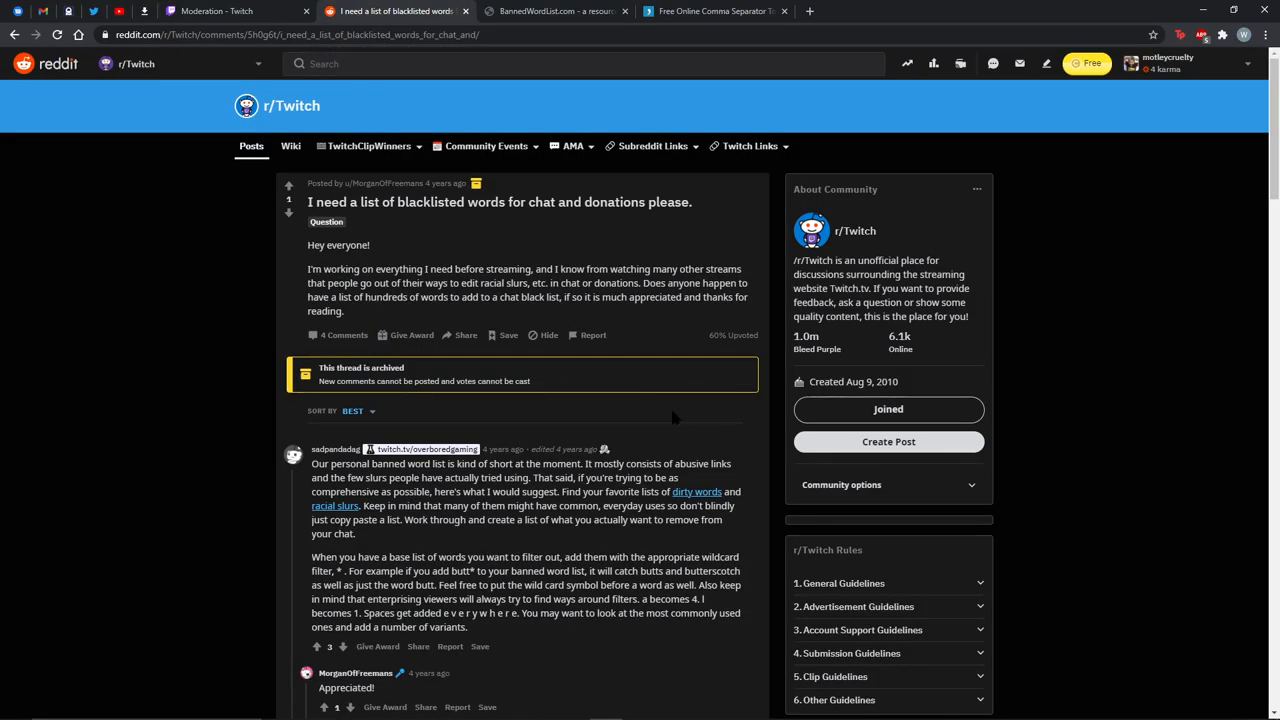
pyautogui.moveTo(646, 413)
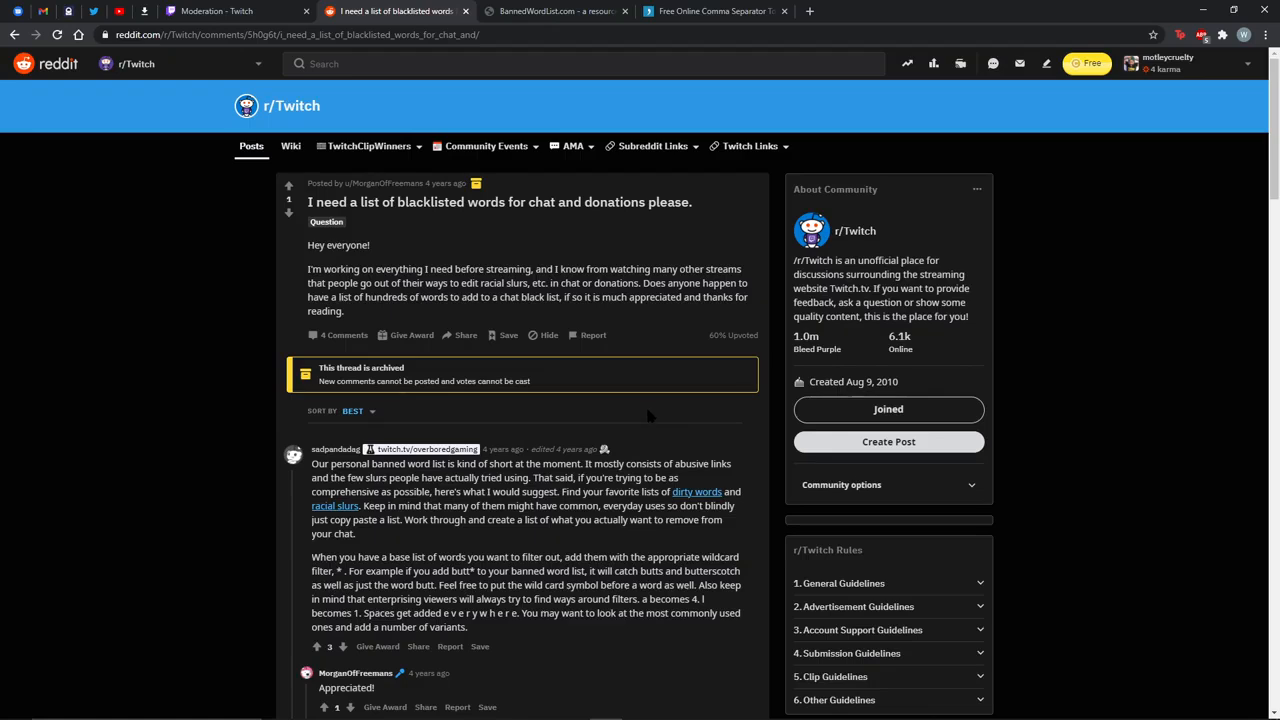
pyautogui.moveTo(697, 492)
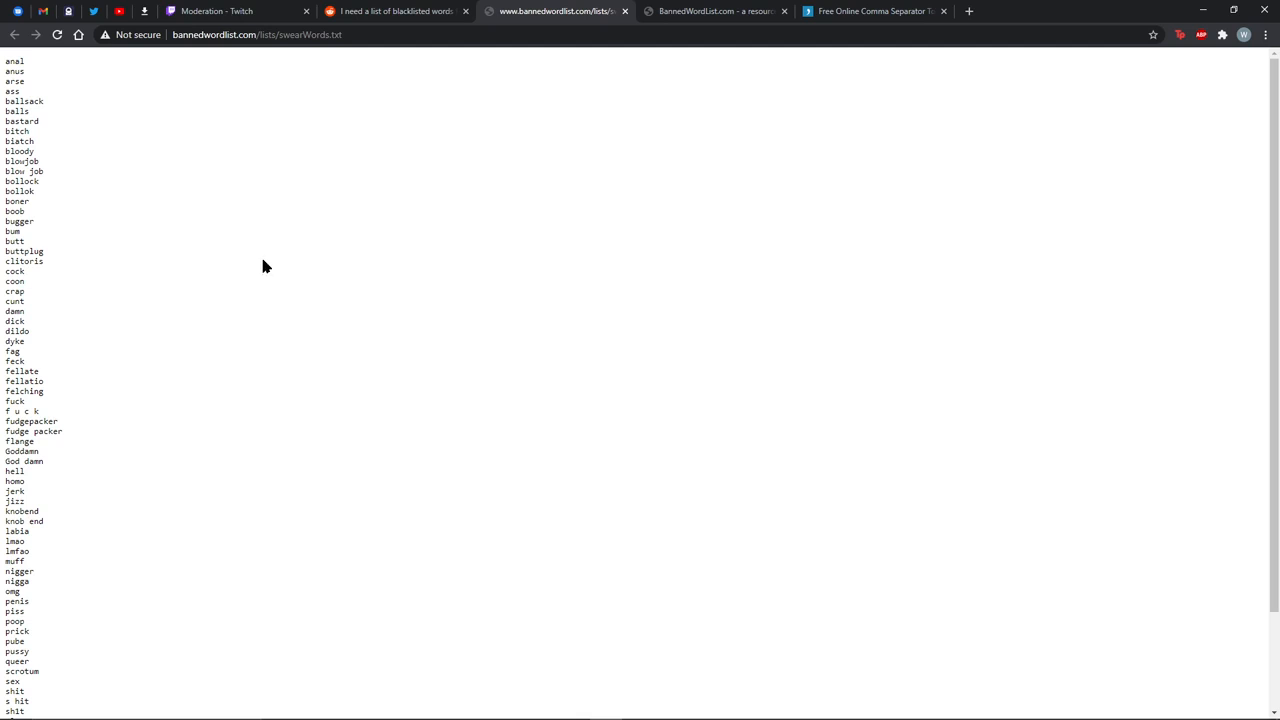
pyautogui.moveTo(273, 261)
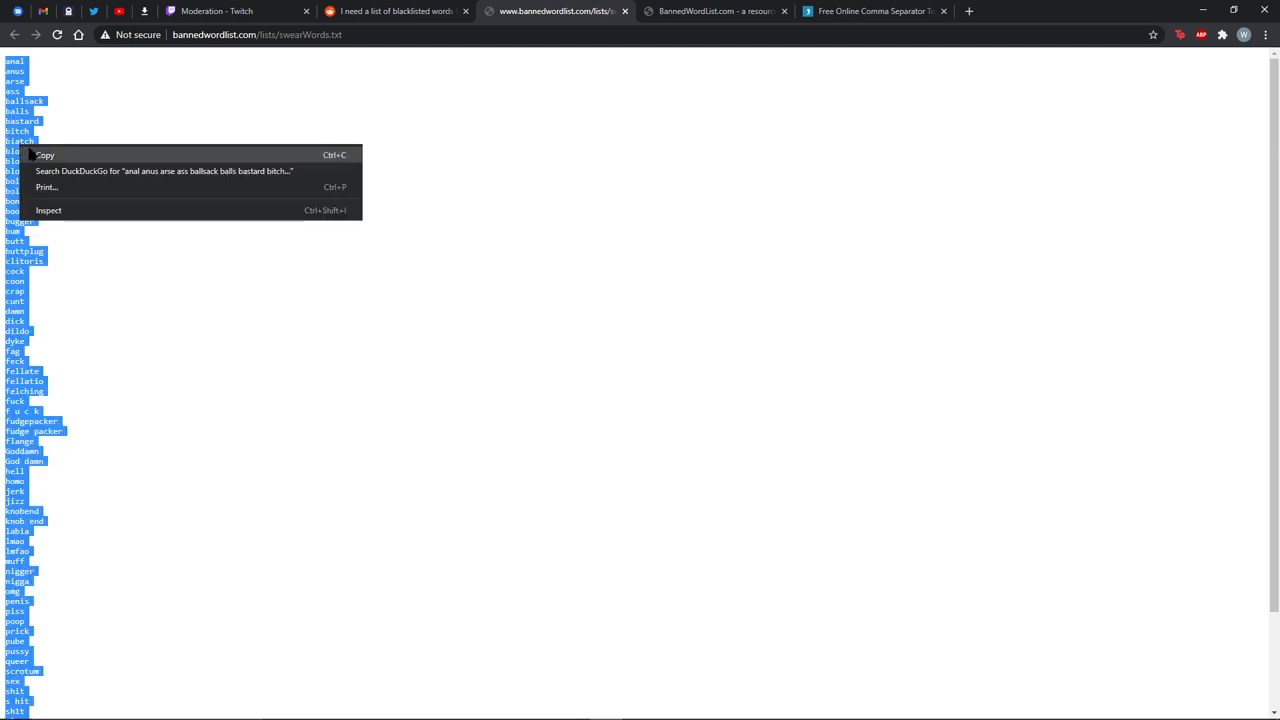
pyautogui.click(210, 11)
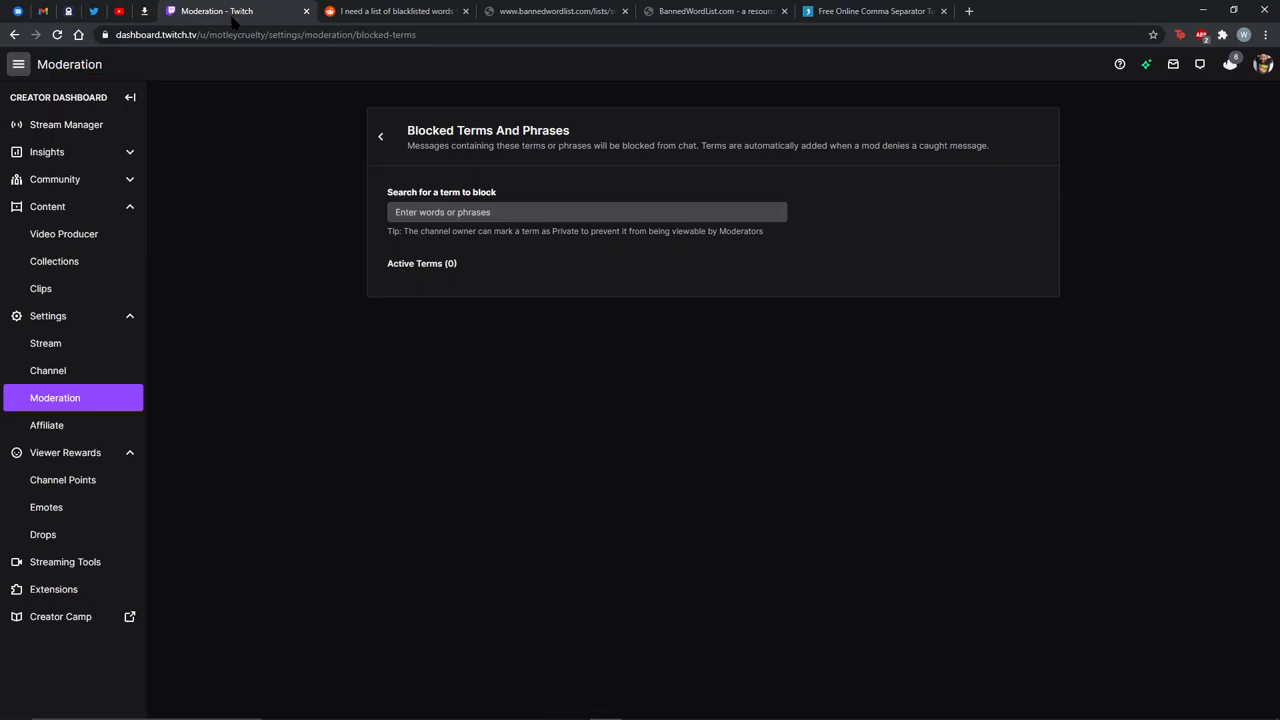
pyautogui.click(586, 211)
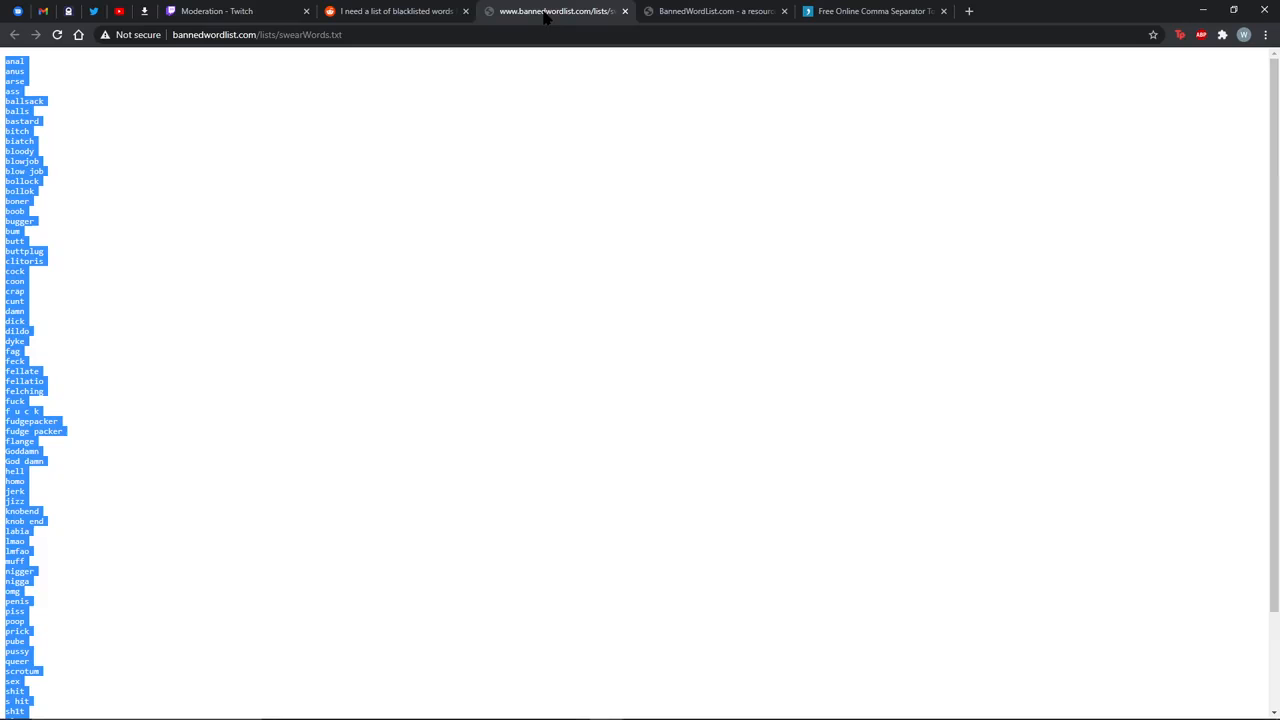
pyautogui.moveTo(108, 152)
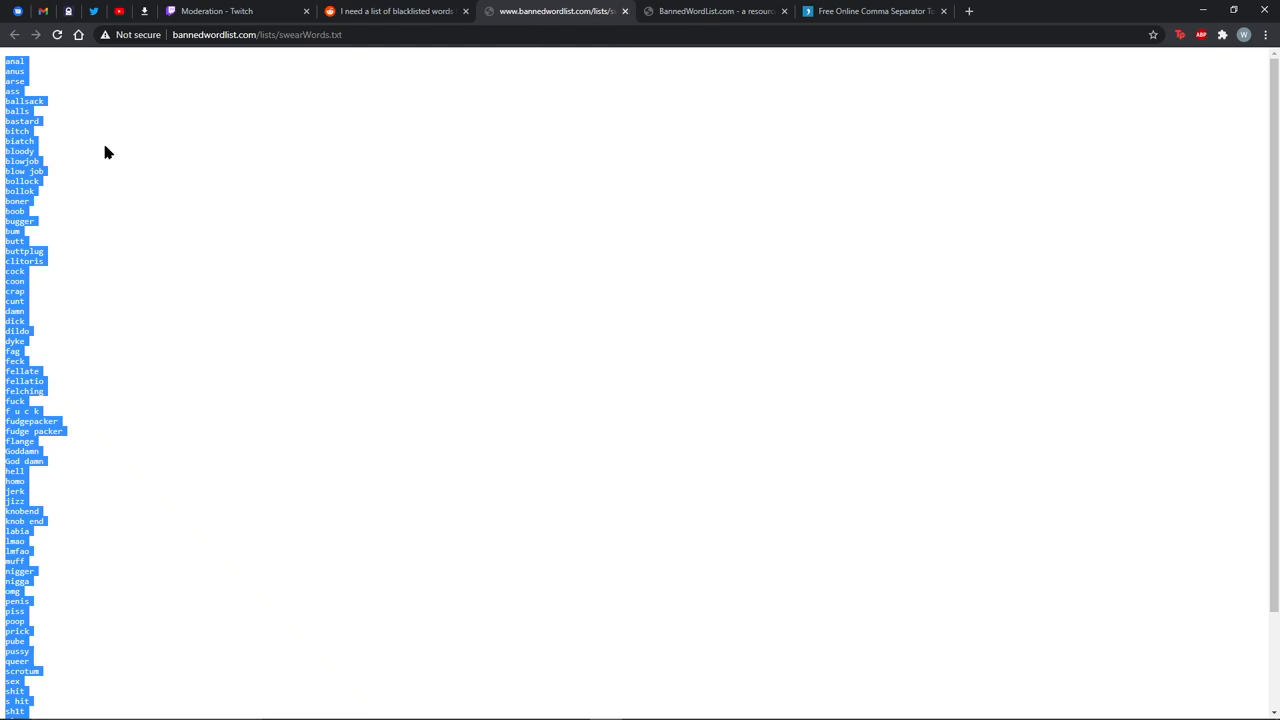
# Convert the swear word column into comma-separated text on Delim.co
pyautogui.click(715, 13)
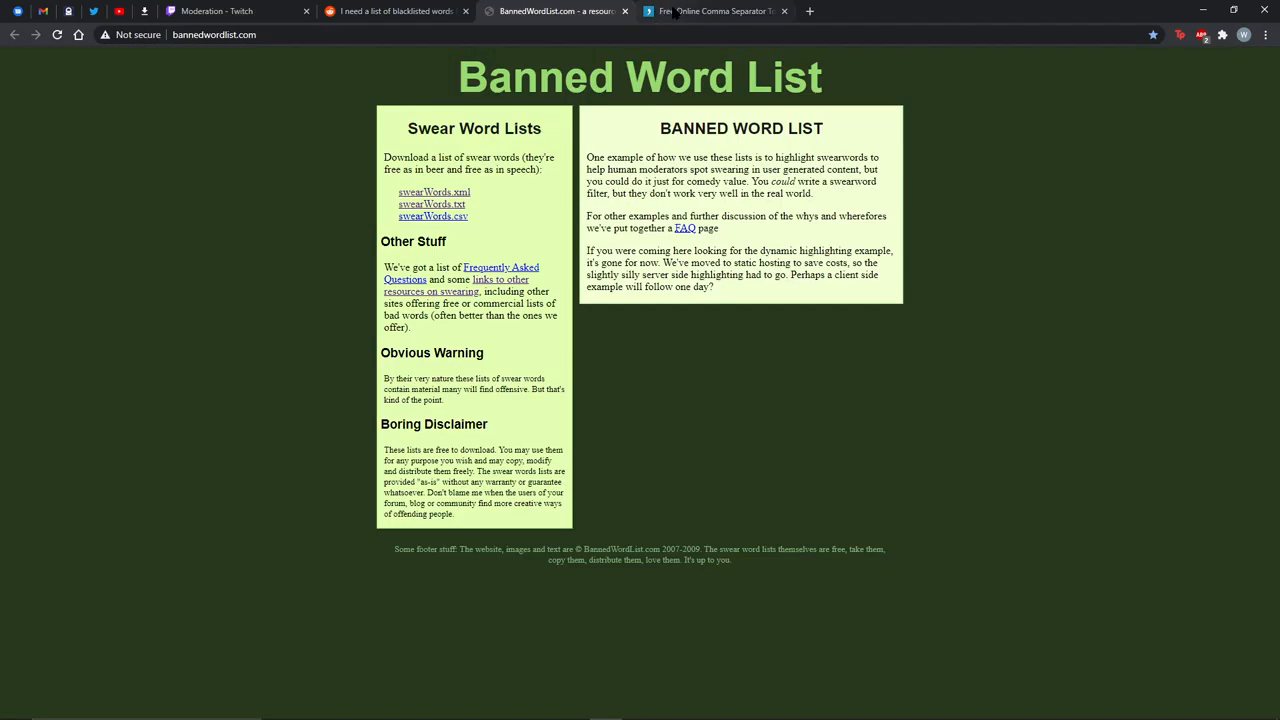
pyautogui.click(725, 12)
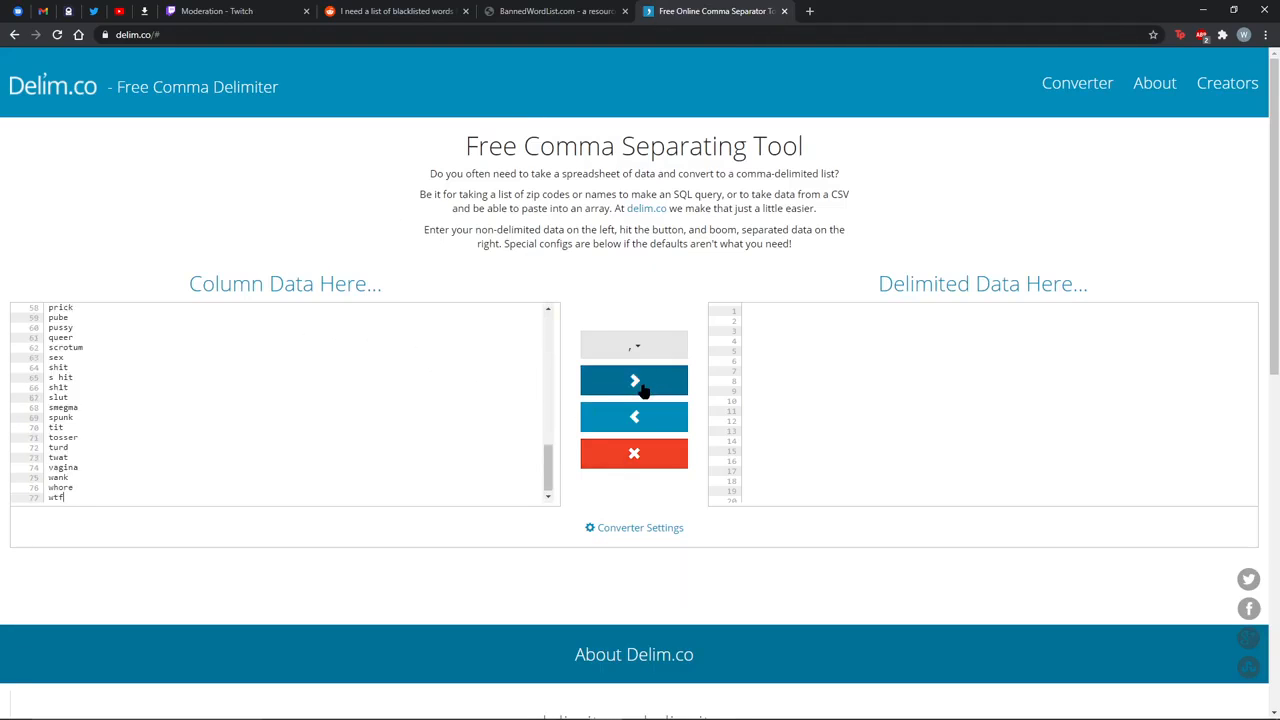
pyautogui.click(634, 380)
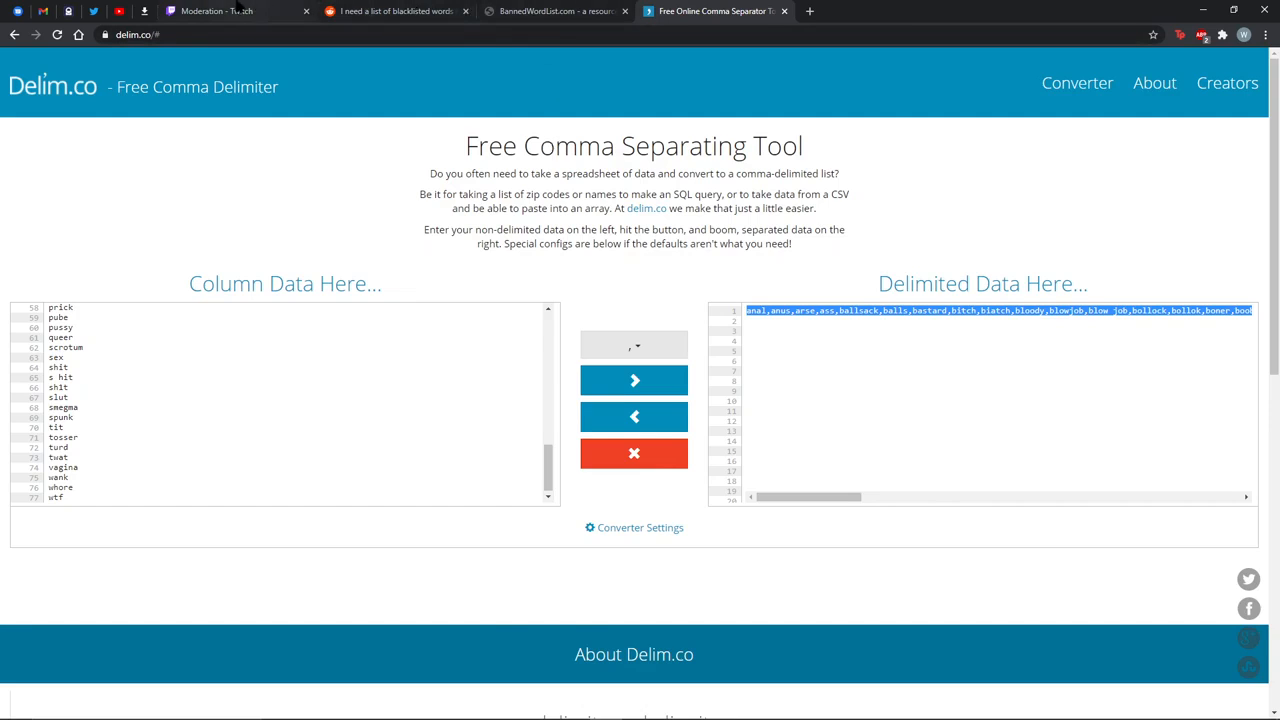
pyautogui.click(220, 13)
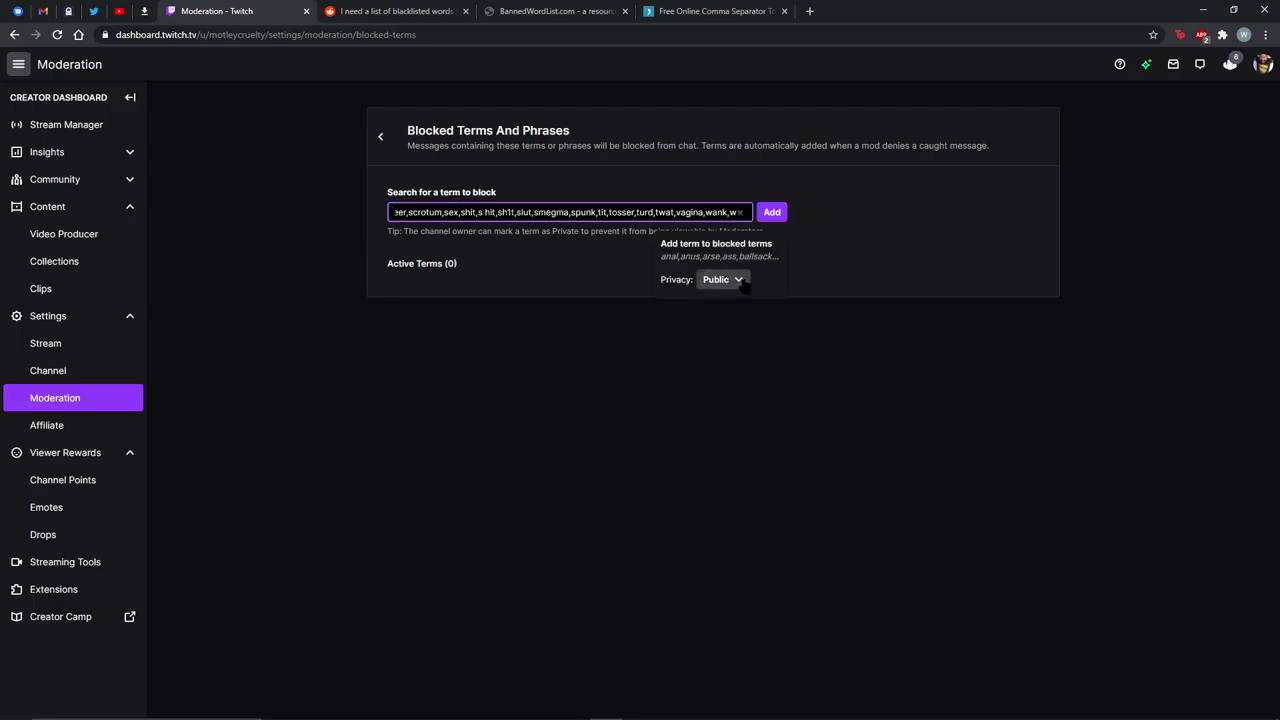
# Add the pasted comma-separated swear words as a Private blocked term
pyautogui.click(724, 279)
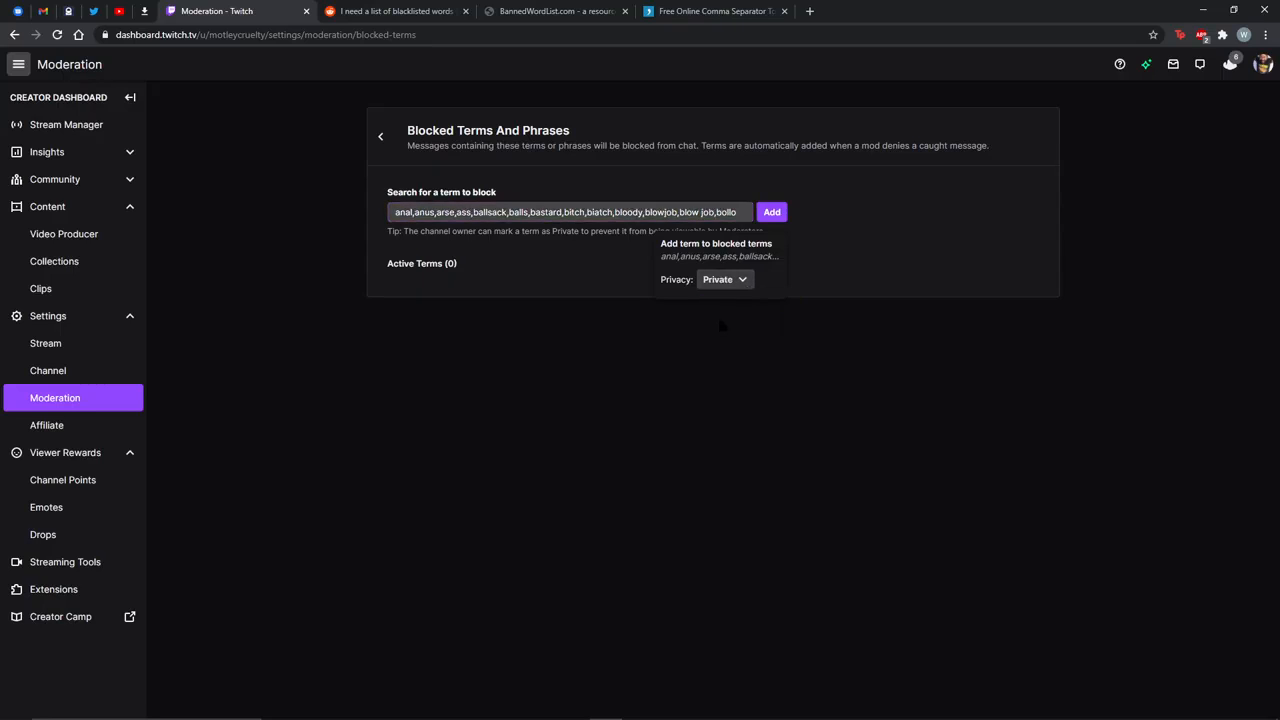
pyautogui.click(771, 212)
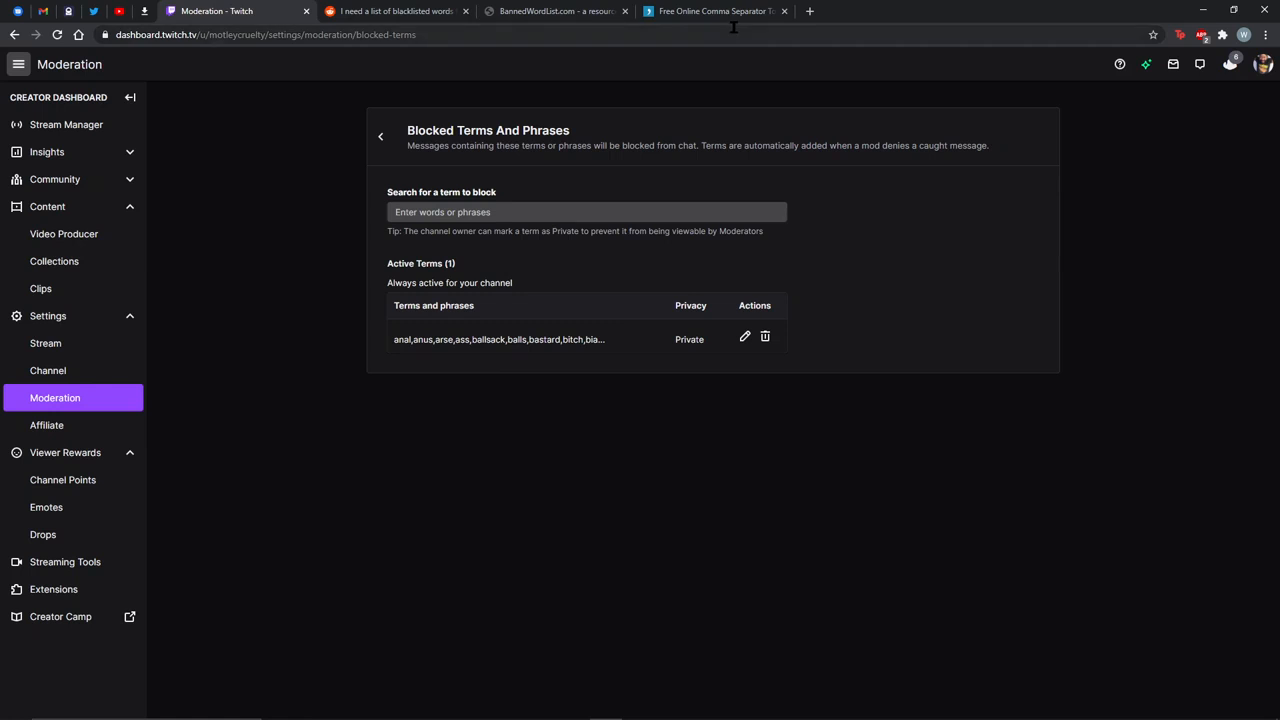
# Reopen swearWords.txt on BannedWordList.com and scroll through its words
pyautogui.click(390, 11)
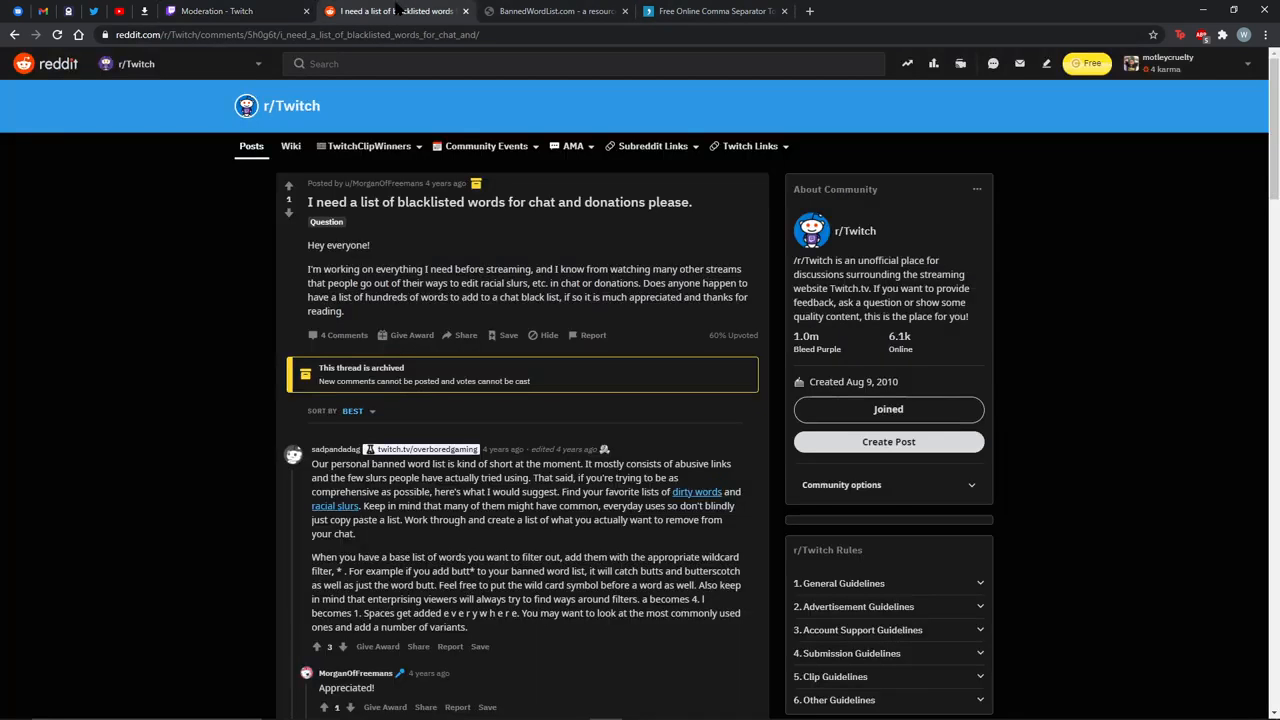
pyautogui.click(550, 11)
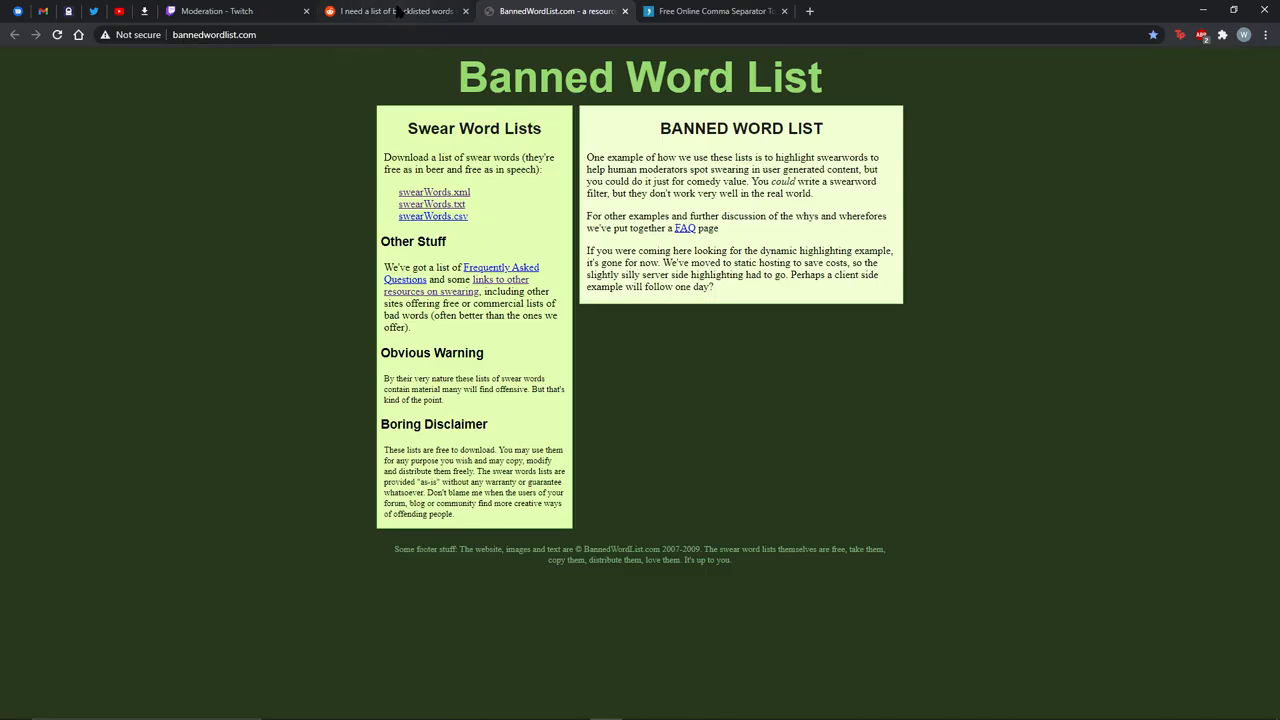
pyautogui.click(390, 11)
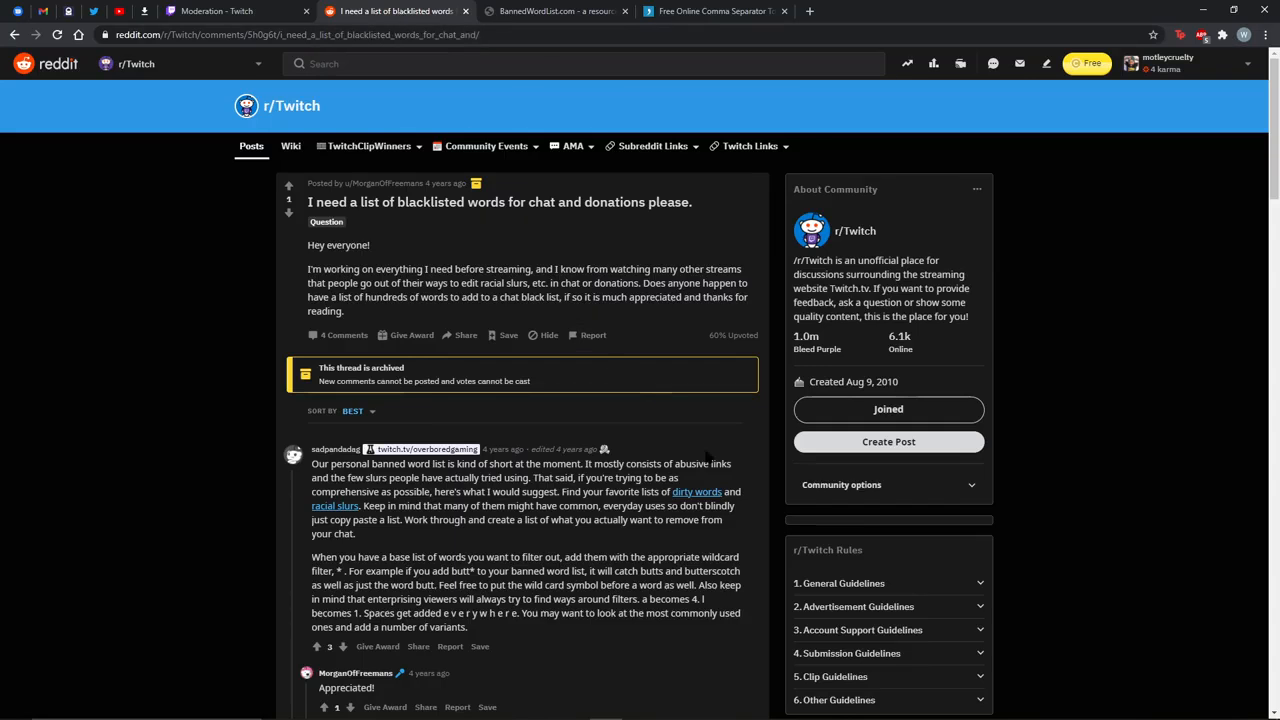
pyautogui.click(557, 13)
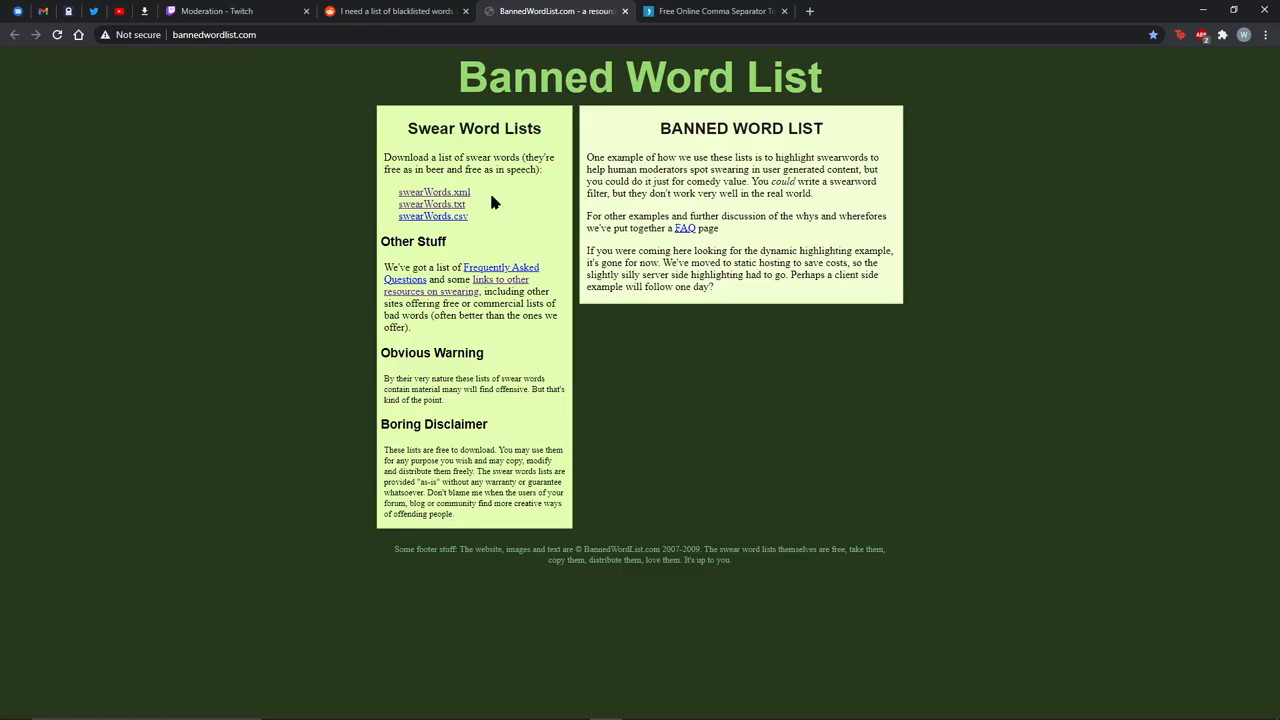
pyautogui.moveTo(502, 241)
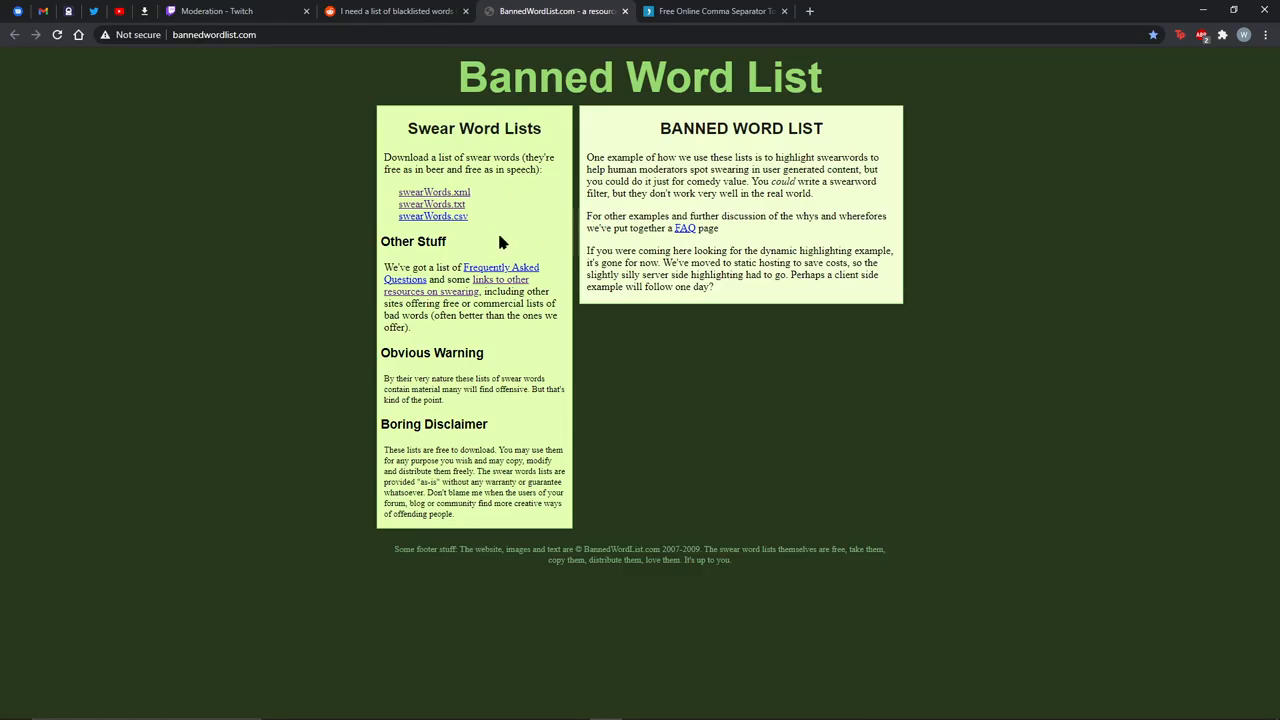
pyautogui.click(418, 204)
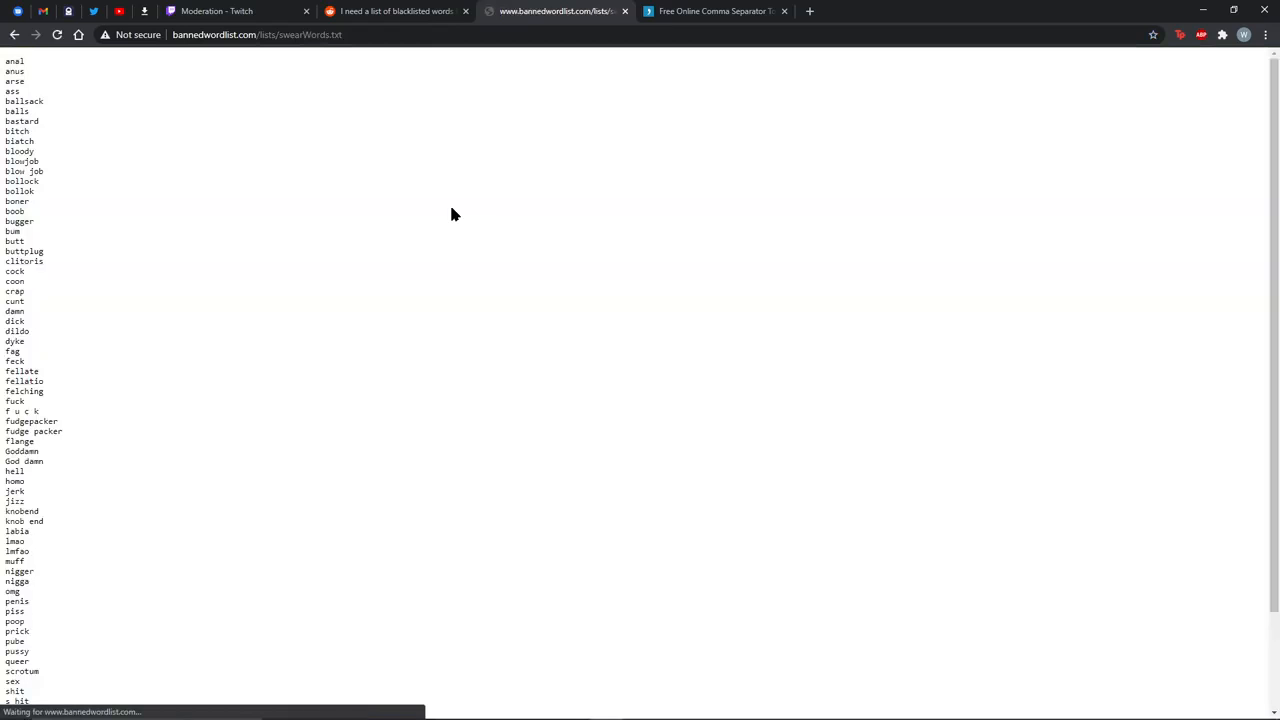
pyautogui.moveTo(360, 201)
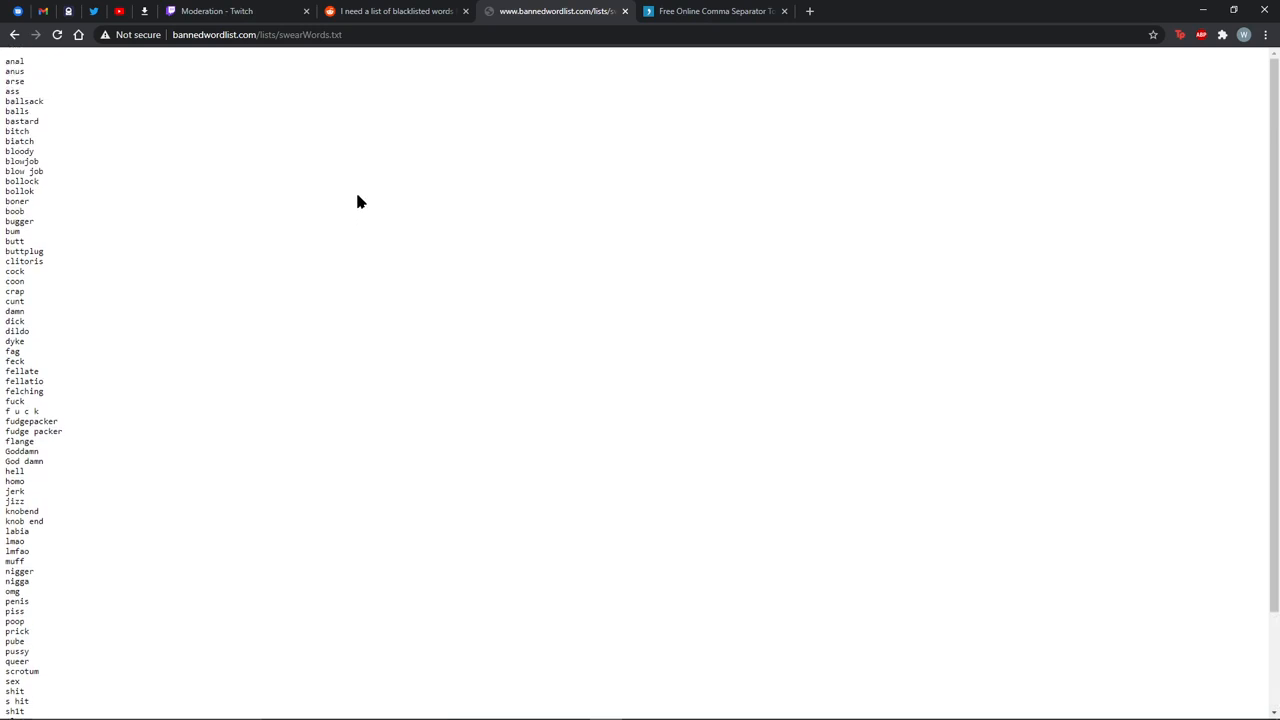
pyautogui.scroll(-3)
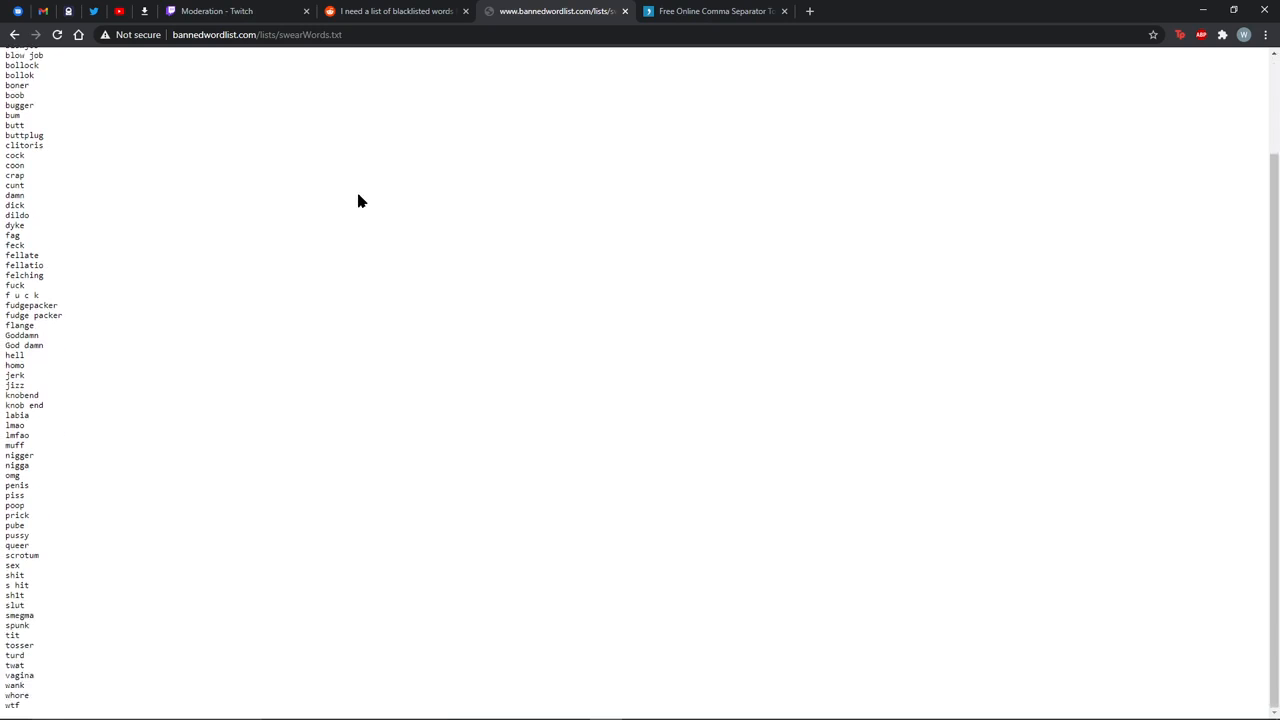
pyautogui.scroll(3)
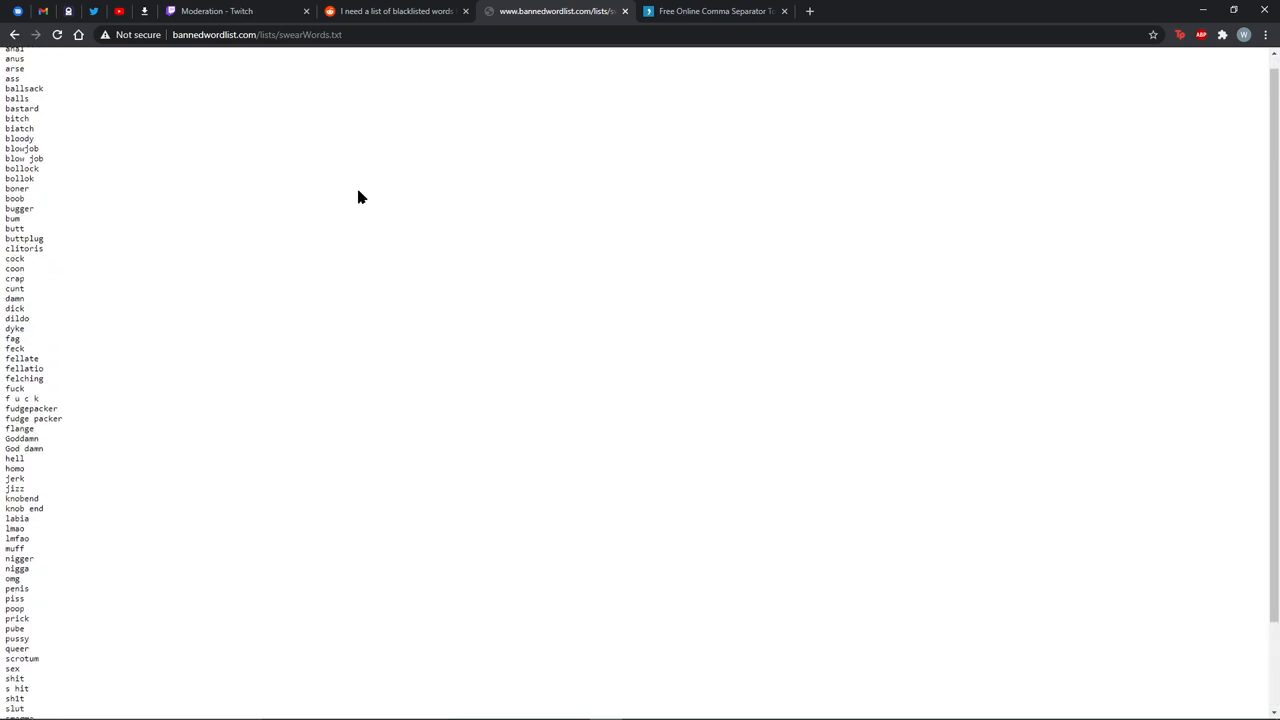
pyautogui.click(215, 11)
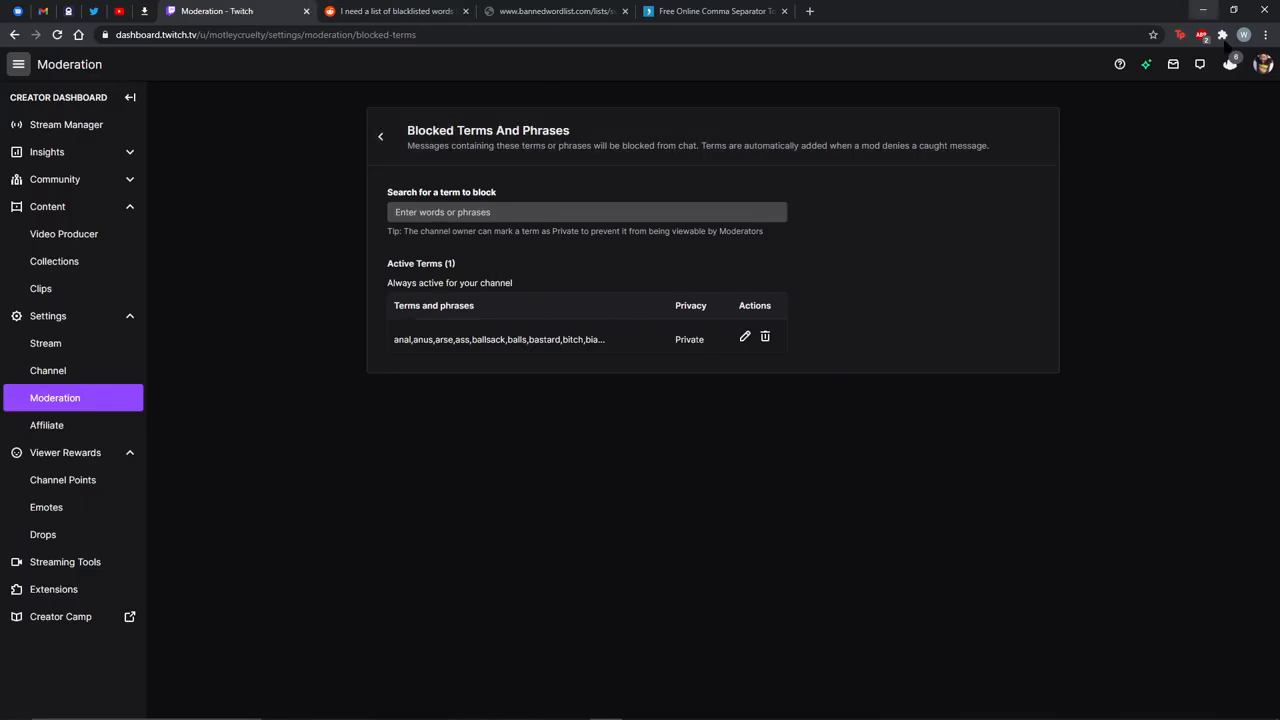
# Go to the channel's public page through the account menu
pyautogui.click(1263, 63)
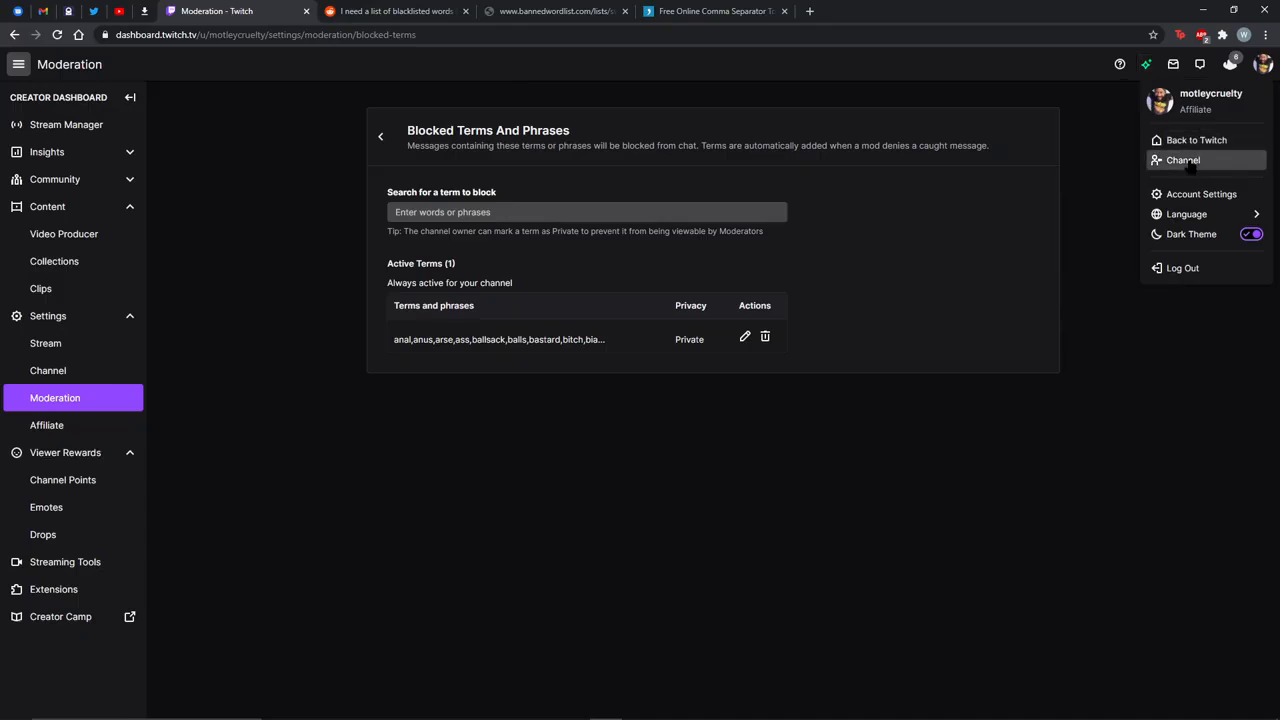
pyautogui.click(1183, 160)
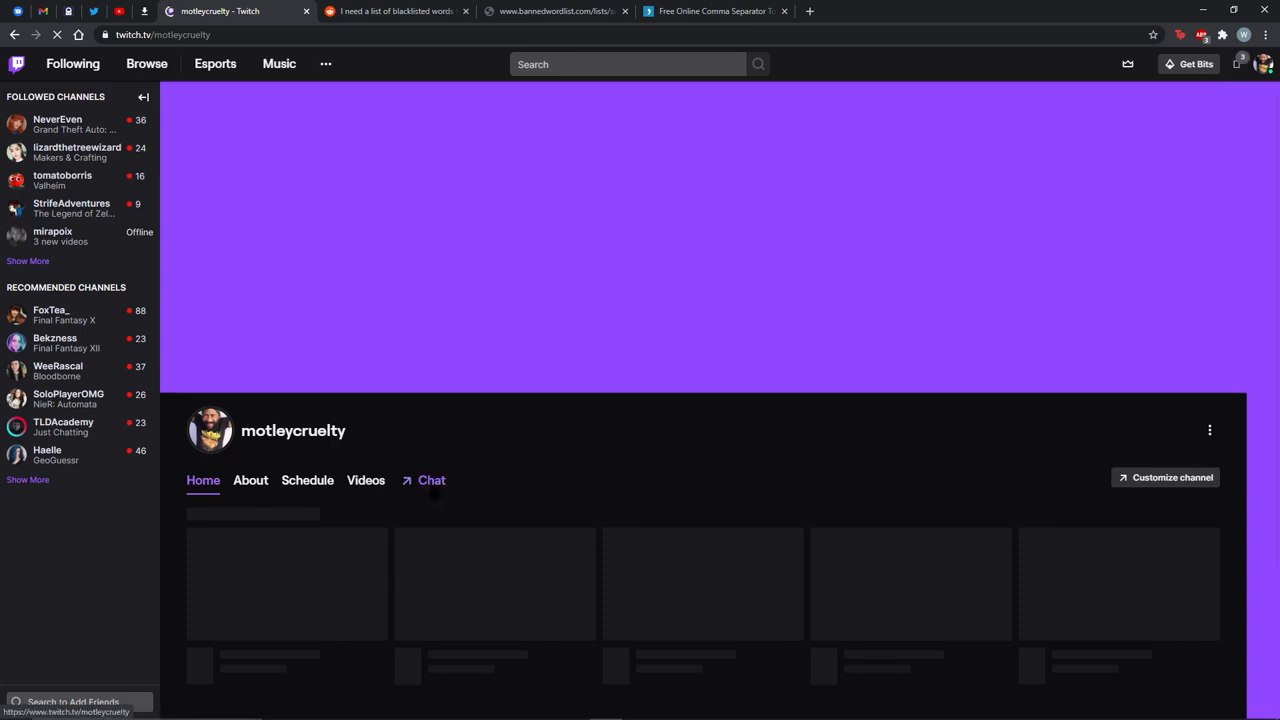
# Open the stream chat on the channel page
pyautogui.click(431, 480)
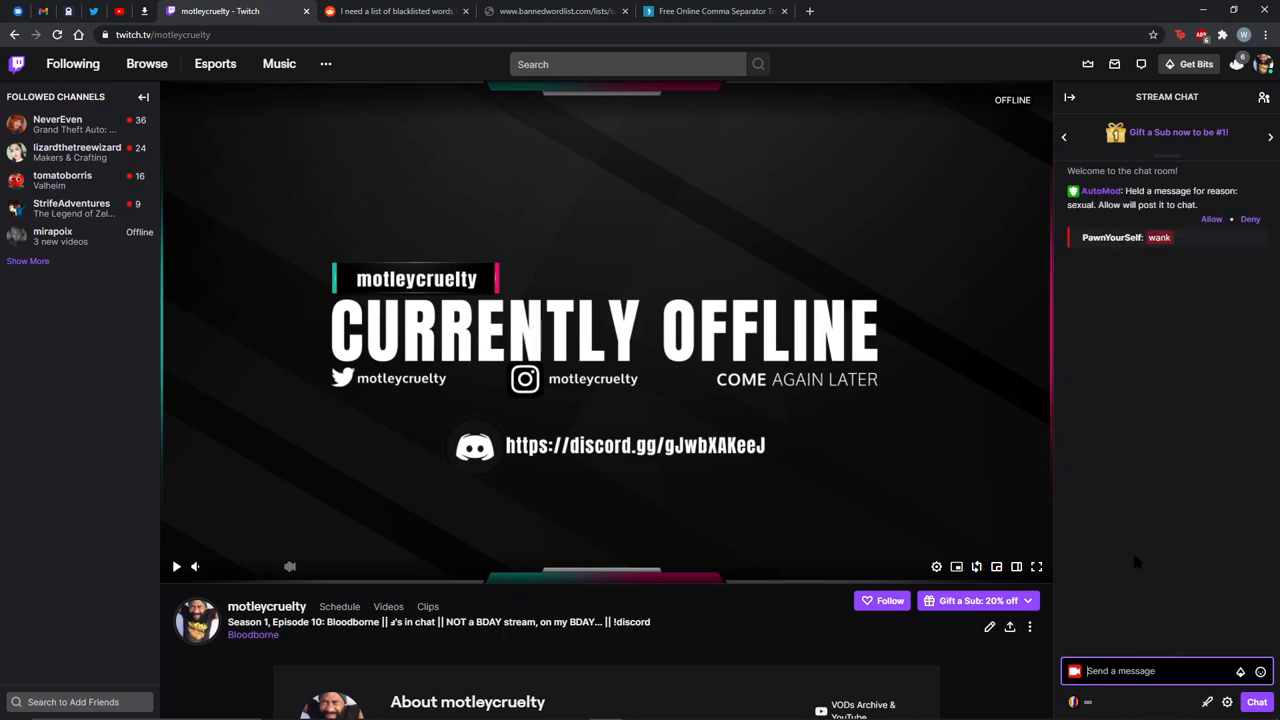
pyautogui.moveTo(1229, 257)
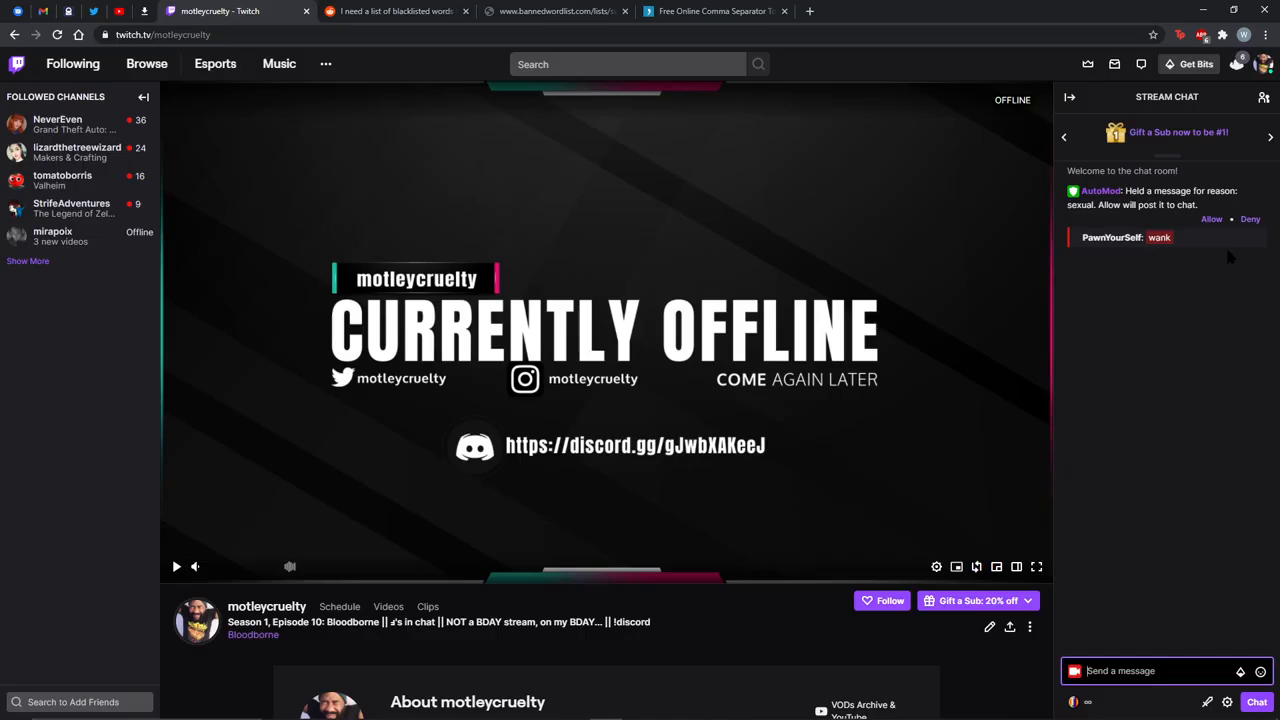
pyautogui.moveTo(1170, 257)
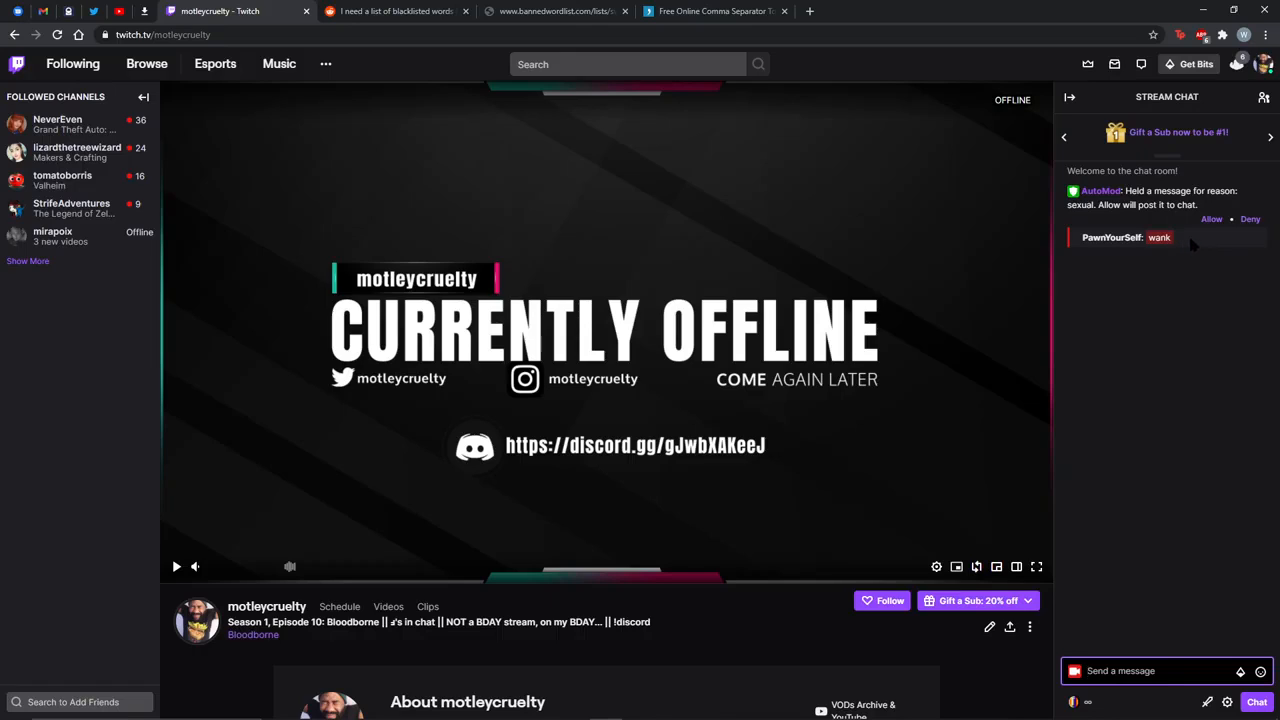
pyautogui.moveTo(1223, 219)
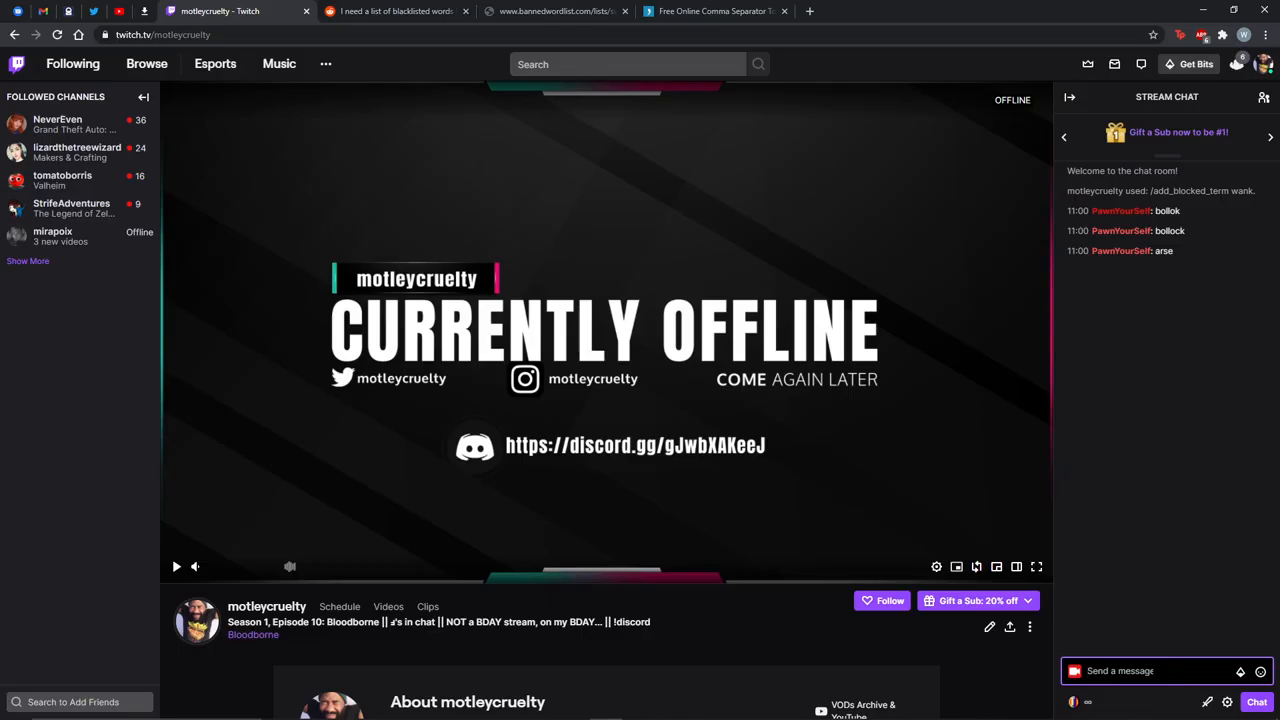
pyautogui.moveTo(395, 145)
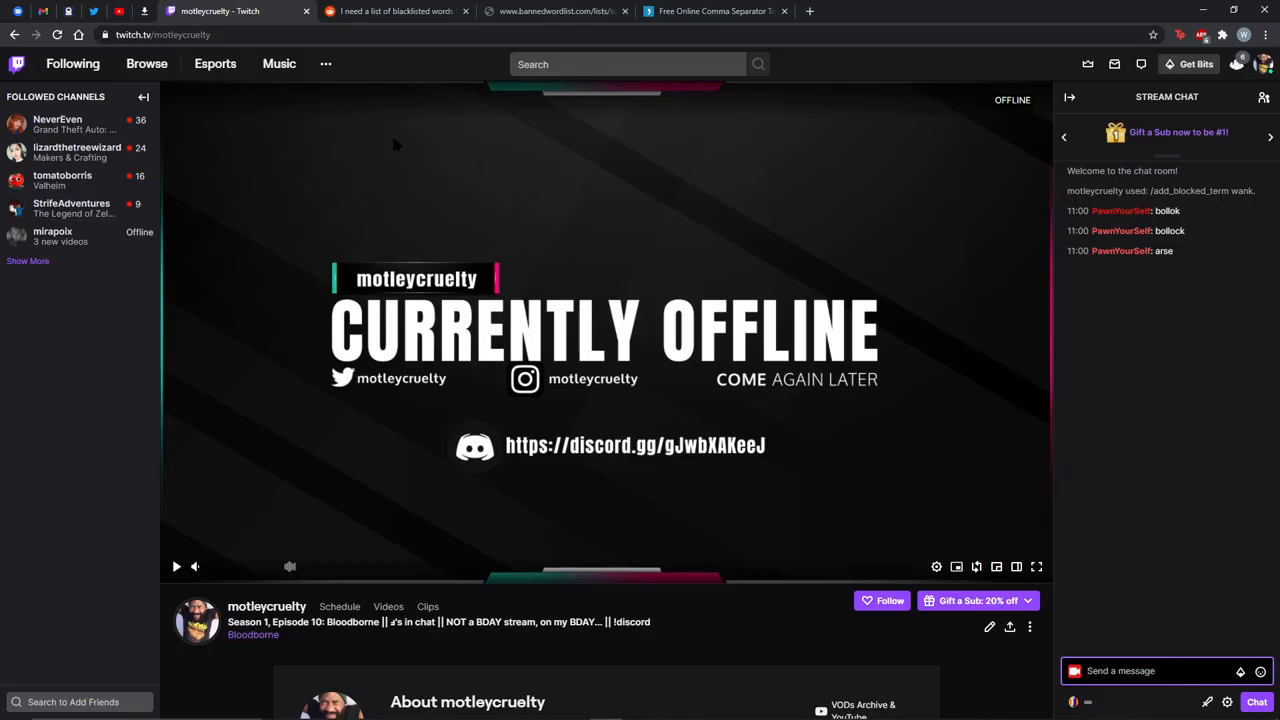
pyautogui.moveTo(1260, 98)
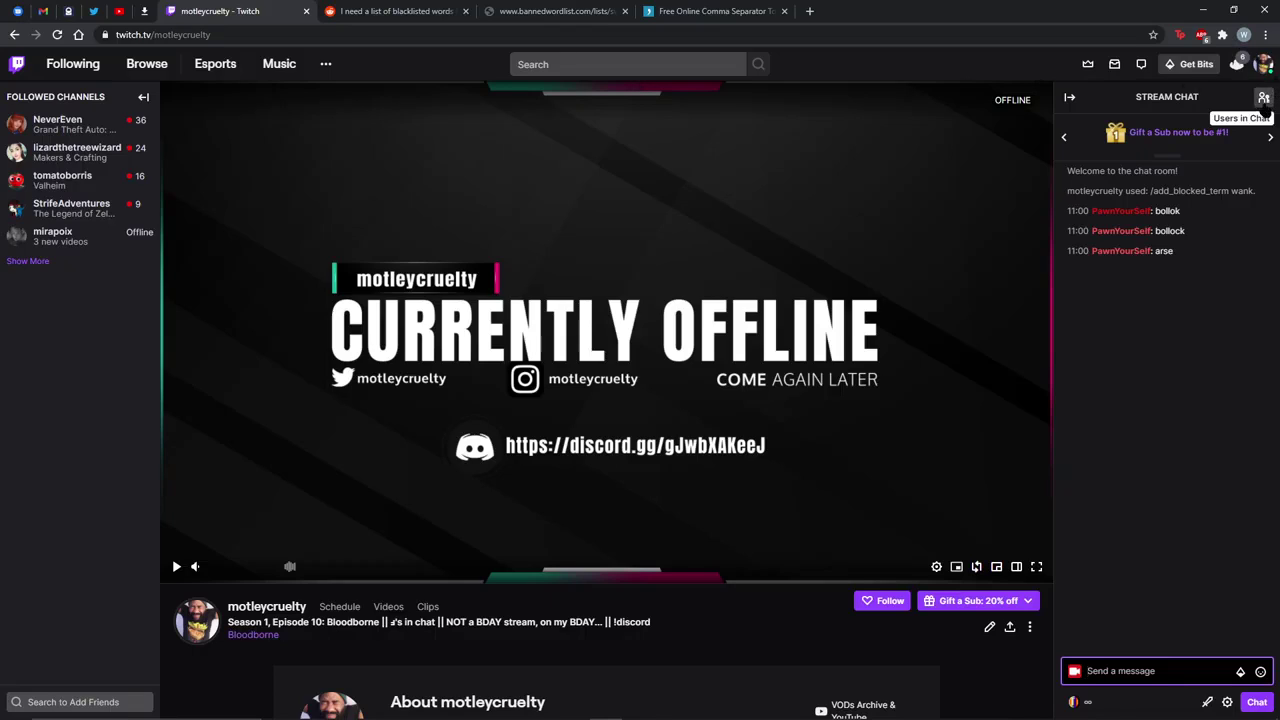
pyautogui.moveTo(1150, 671)
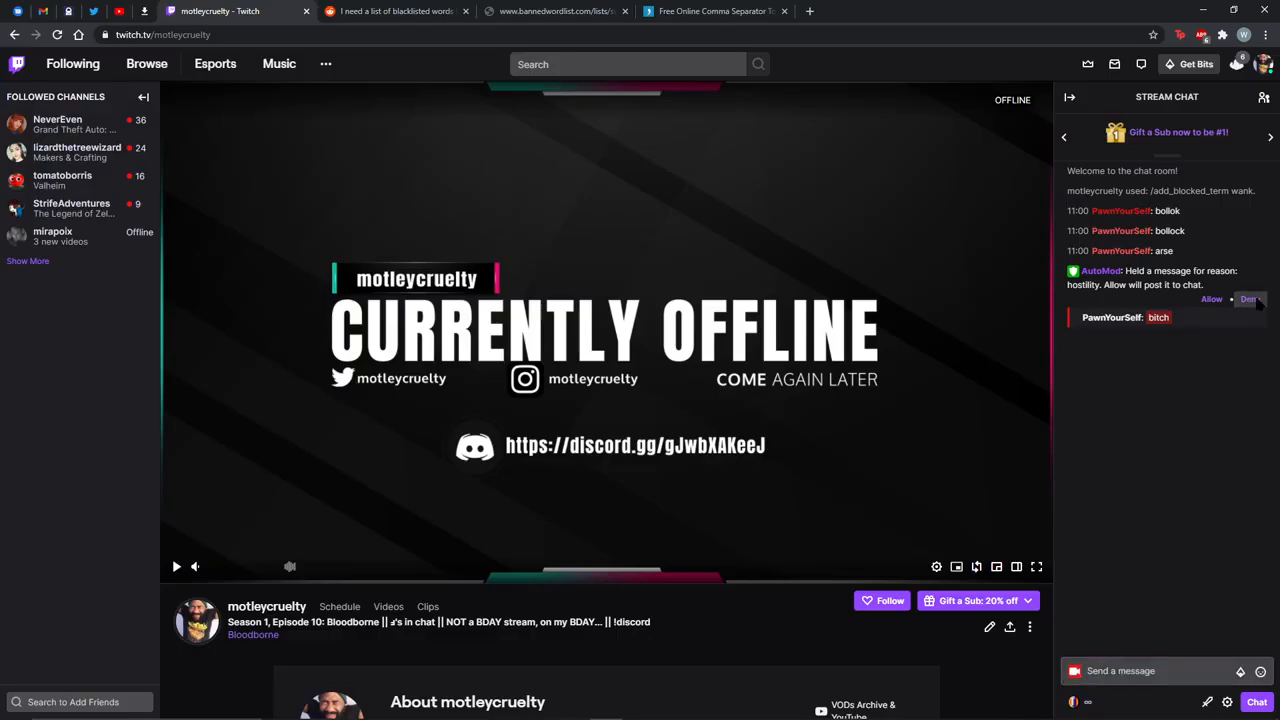
# Deny the AutoMod-held chat message containing 'bitch'
pyautogui.click(1212, 299)
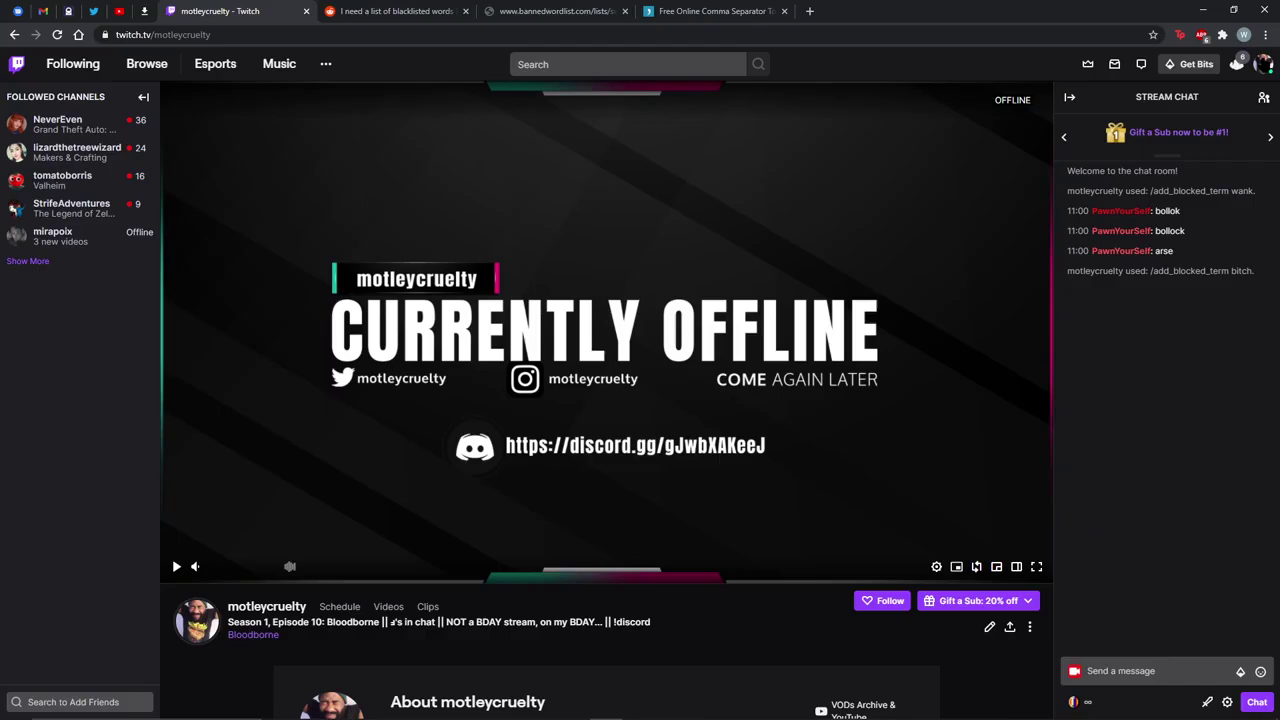
pyautogui.click(1264, 63)
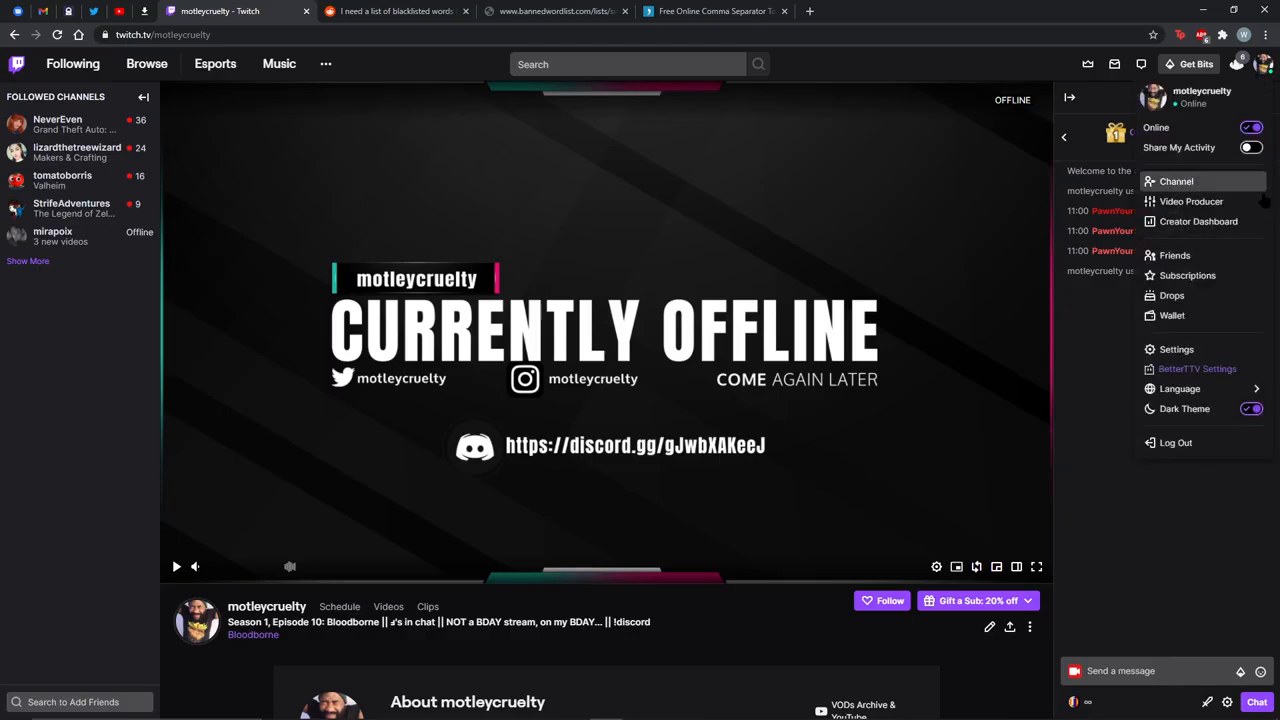
pyautogui.moveTo(1205, 303)
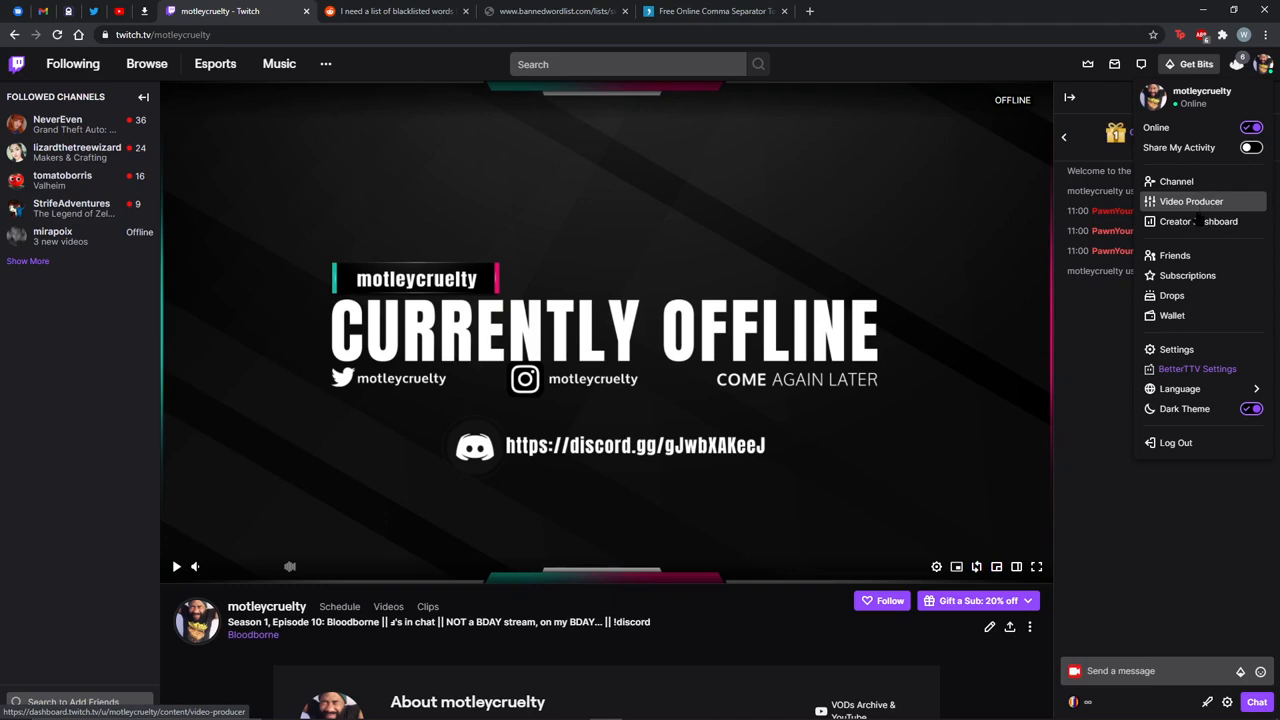
# Go to the Creator Dashboard and open Settings > Moderation
pyautogui.click(1190, 201)
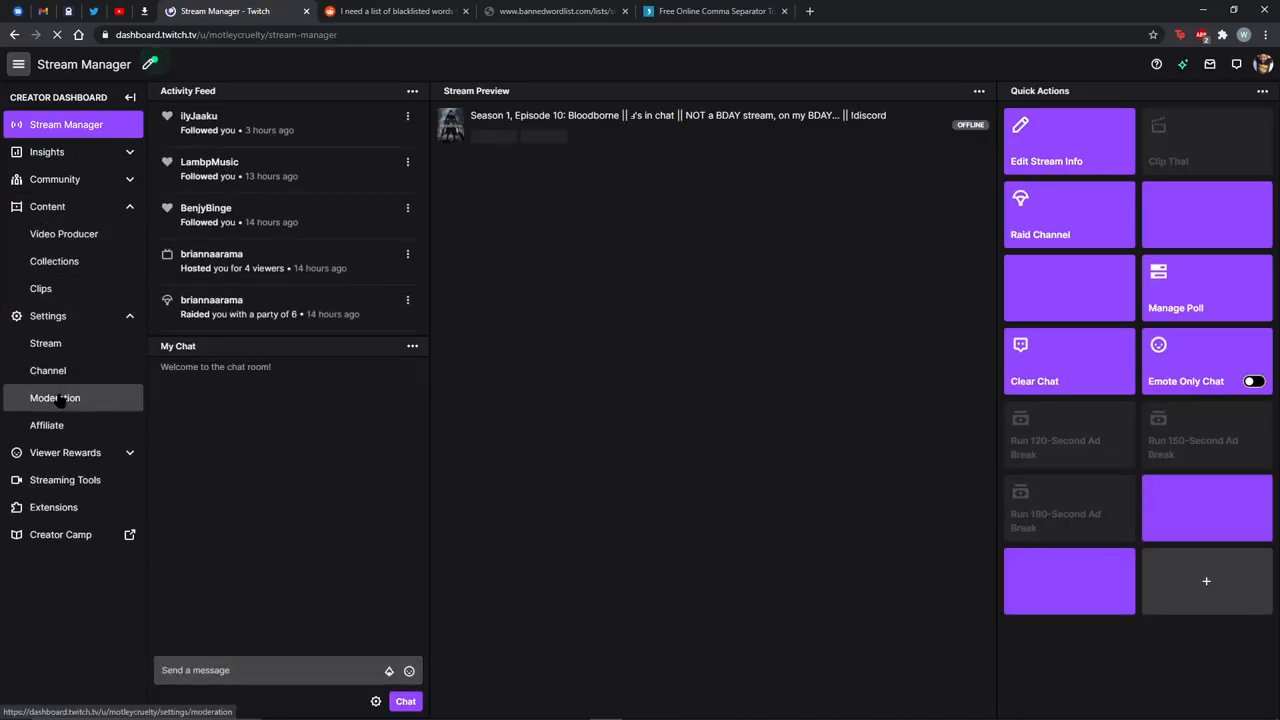
pyautogui.click(55, 398)
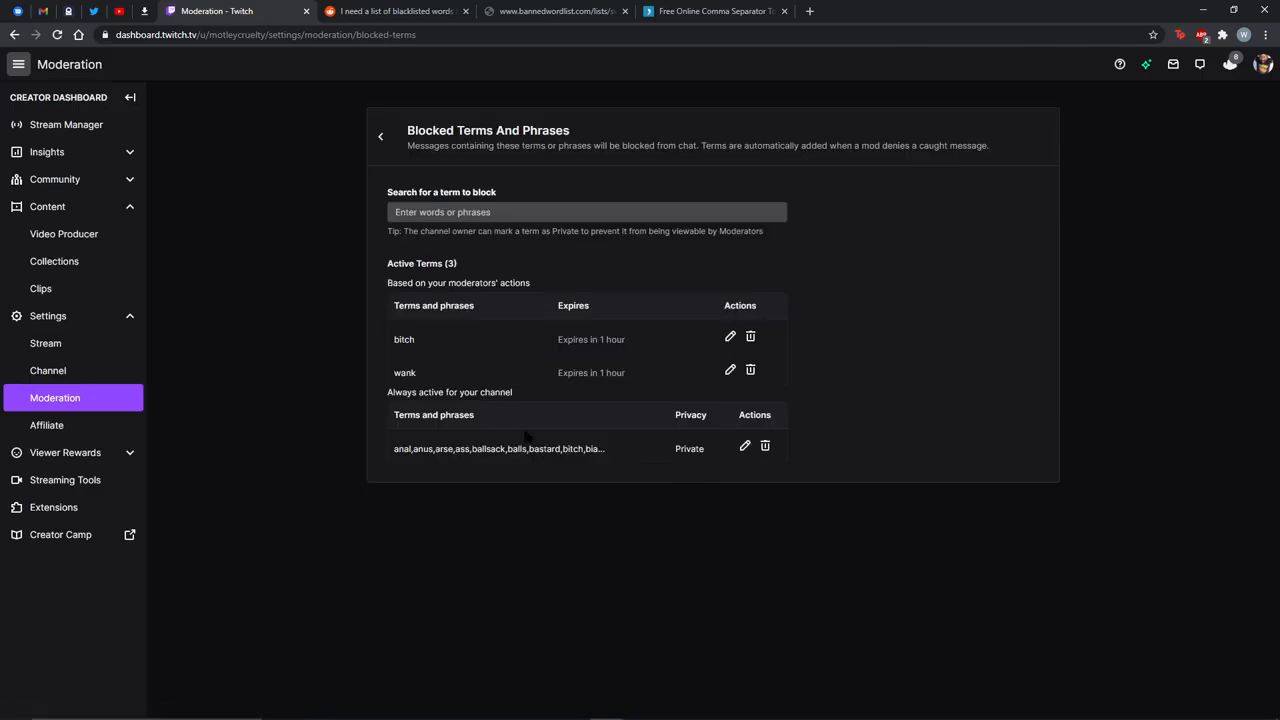
pyautogui.moveTo(612, 339)
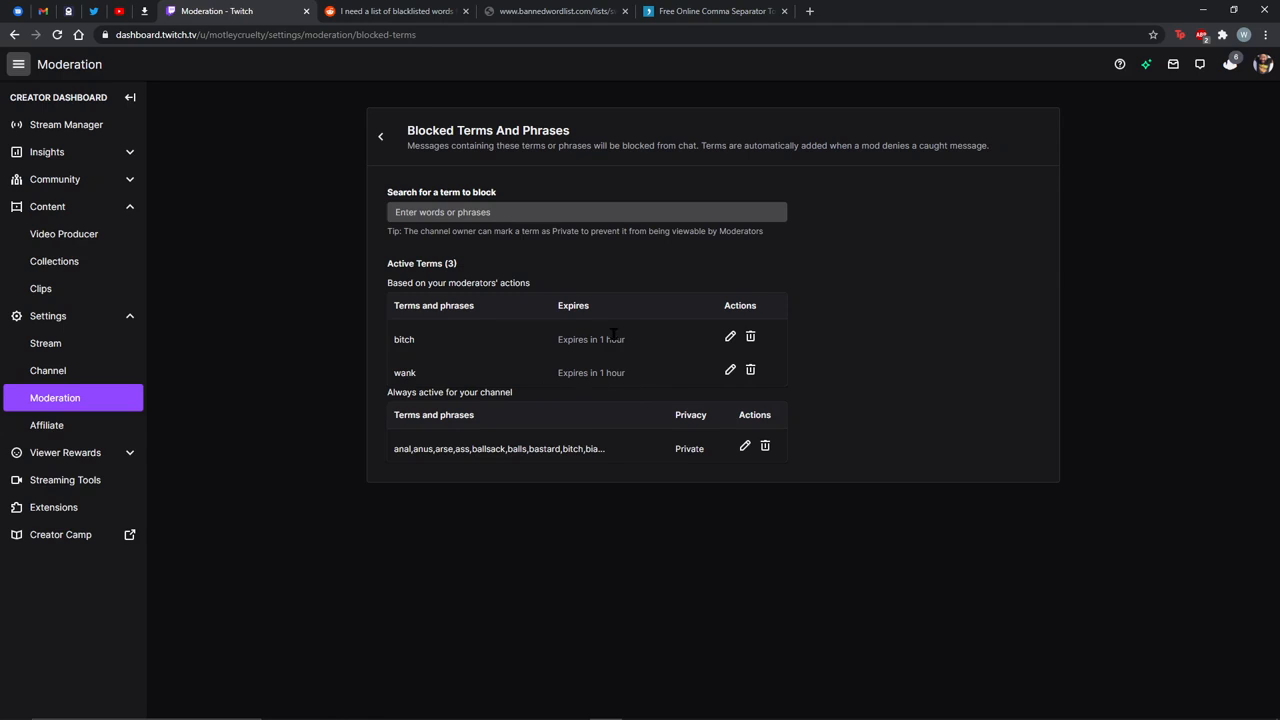
pyautogui.moveTo(654, 365)
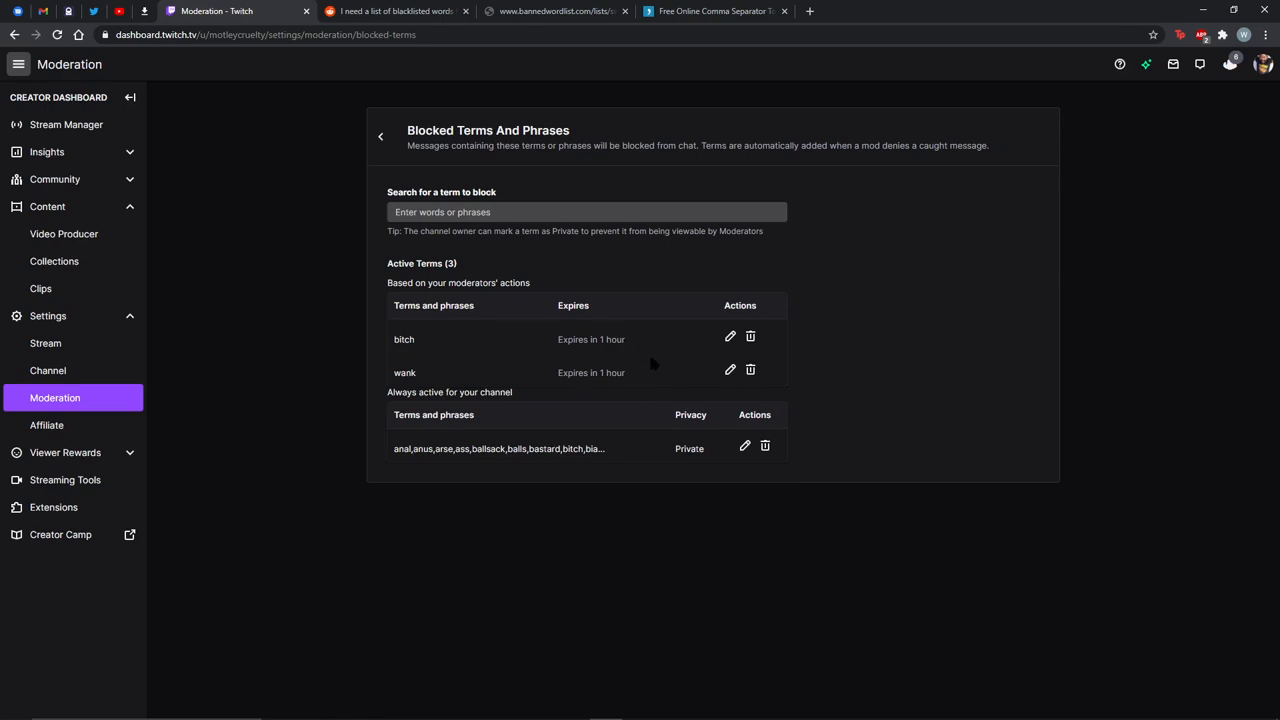
pyautogui.moveTo(502, 342)
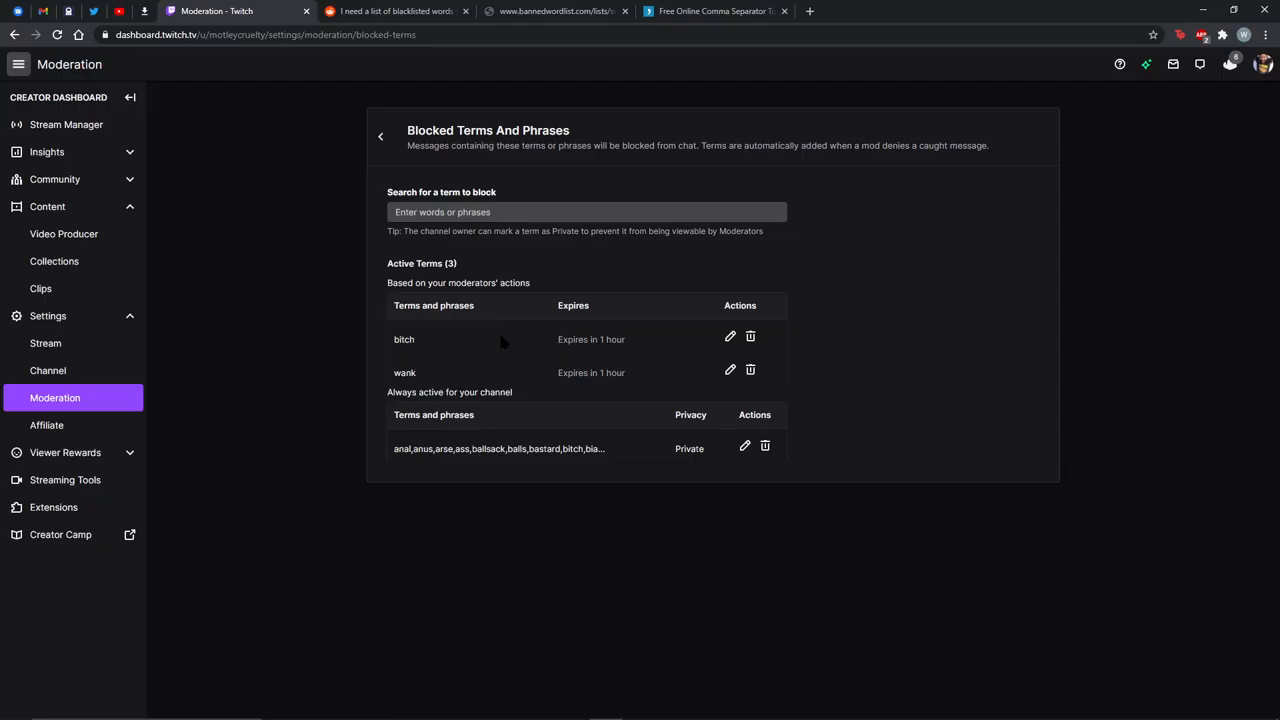
pyautogui.moveTo(544, 356)
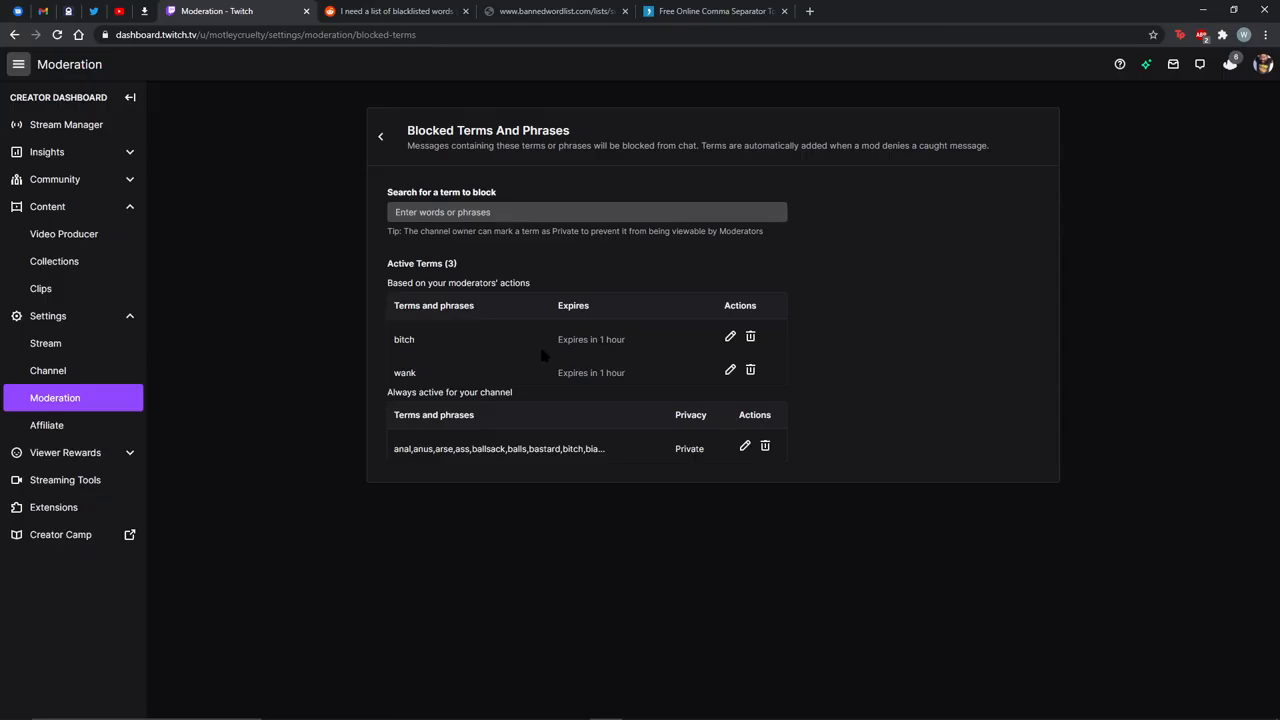
pyautogui.moveTo(635, 338)
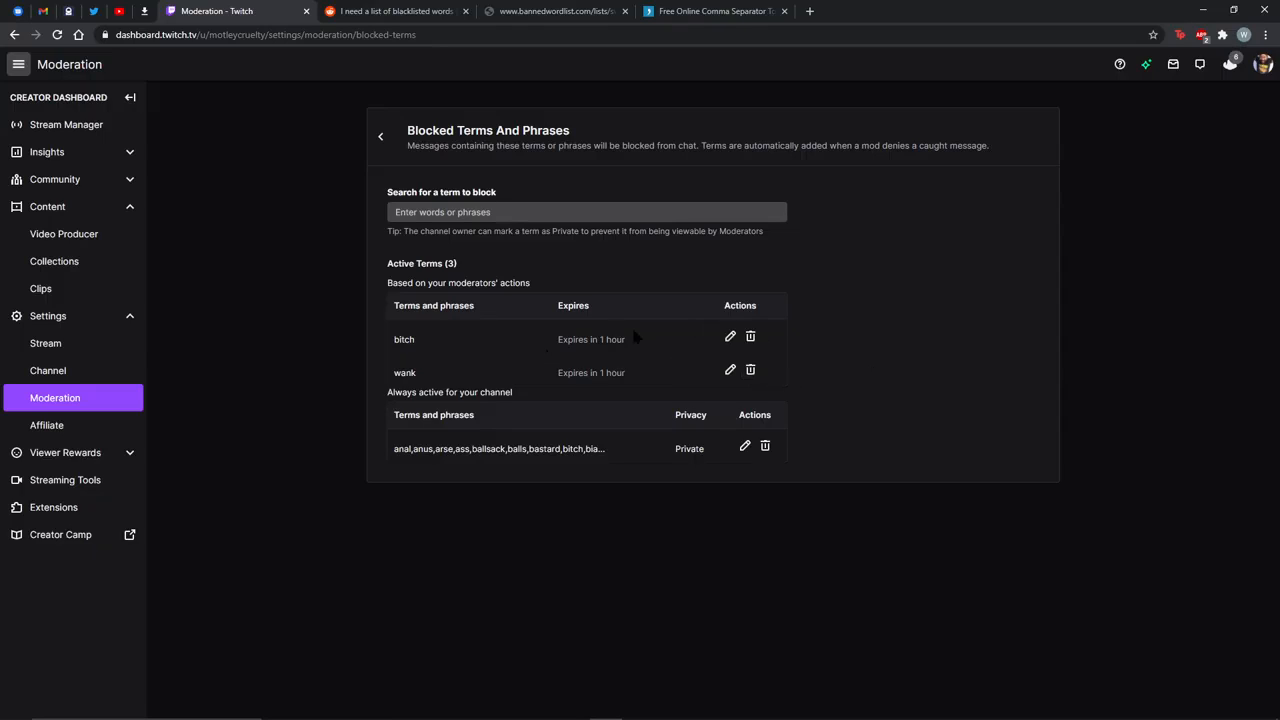
pyautogui.moveTo(536, 345)
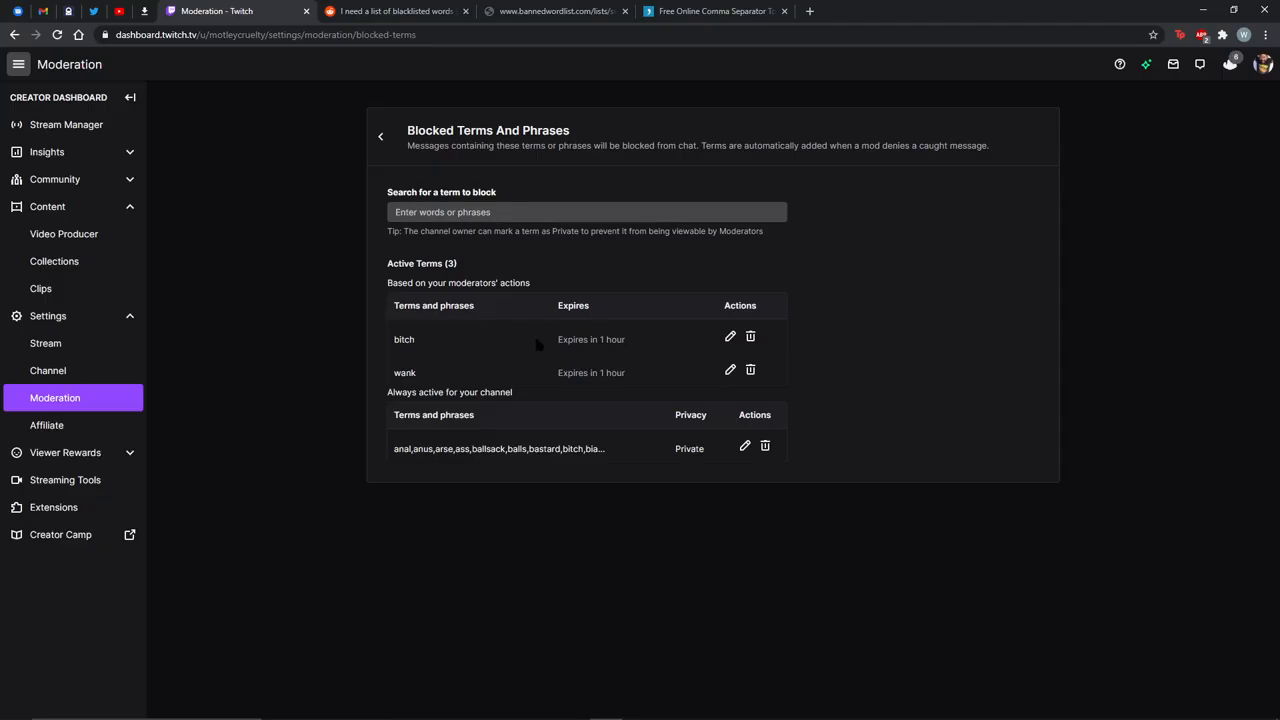
pyautogui.moveTo(540, 349)
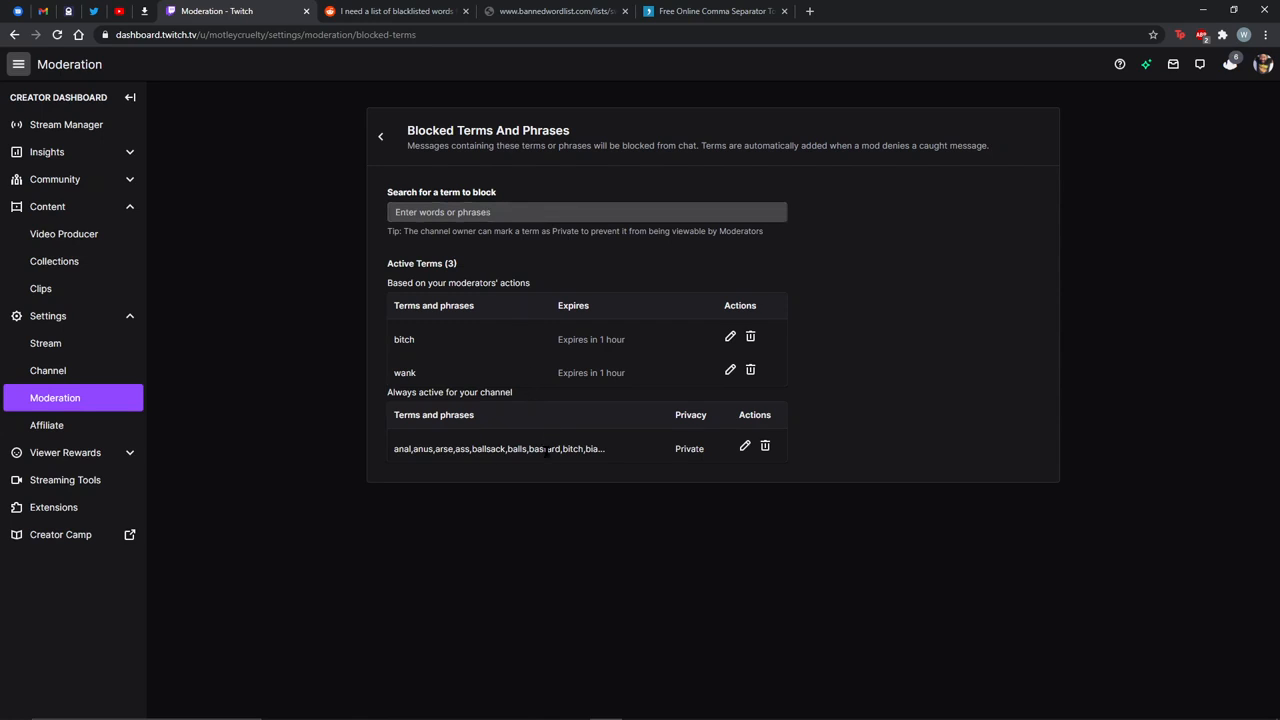
pyautogui.moveTo(460, 468)
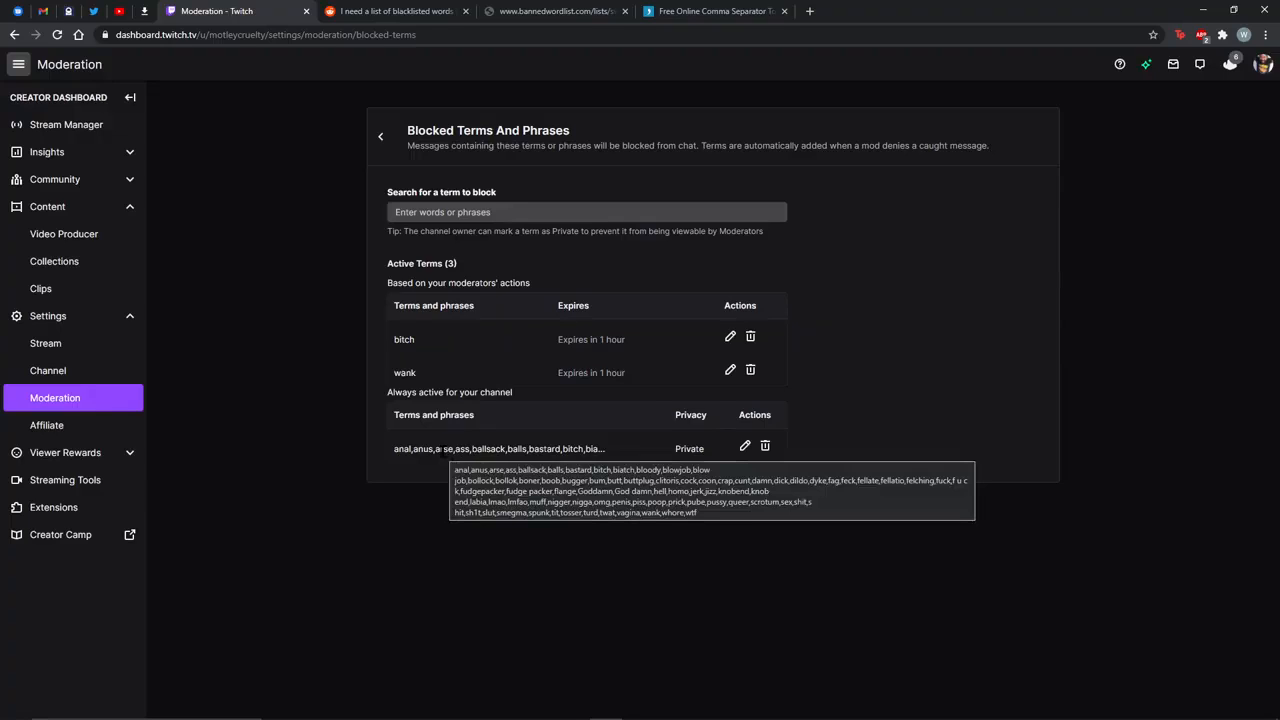
pyautogui.moveTo(612, 457)
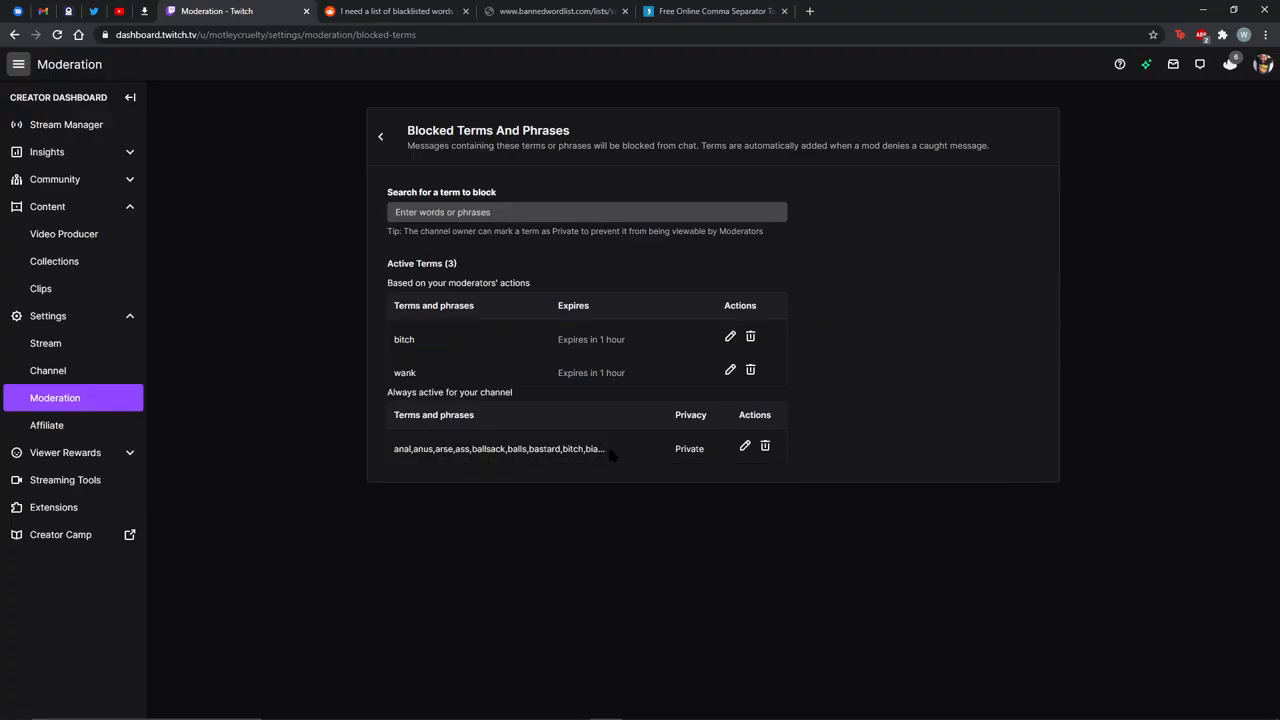
pyautogui.moveTo(628, 449)
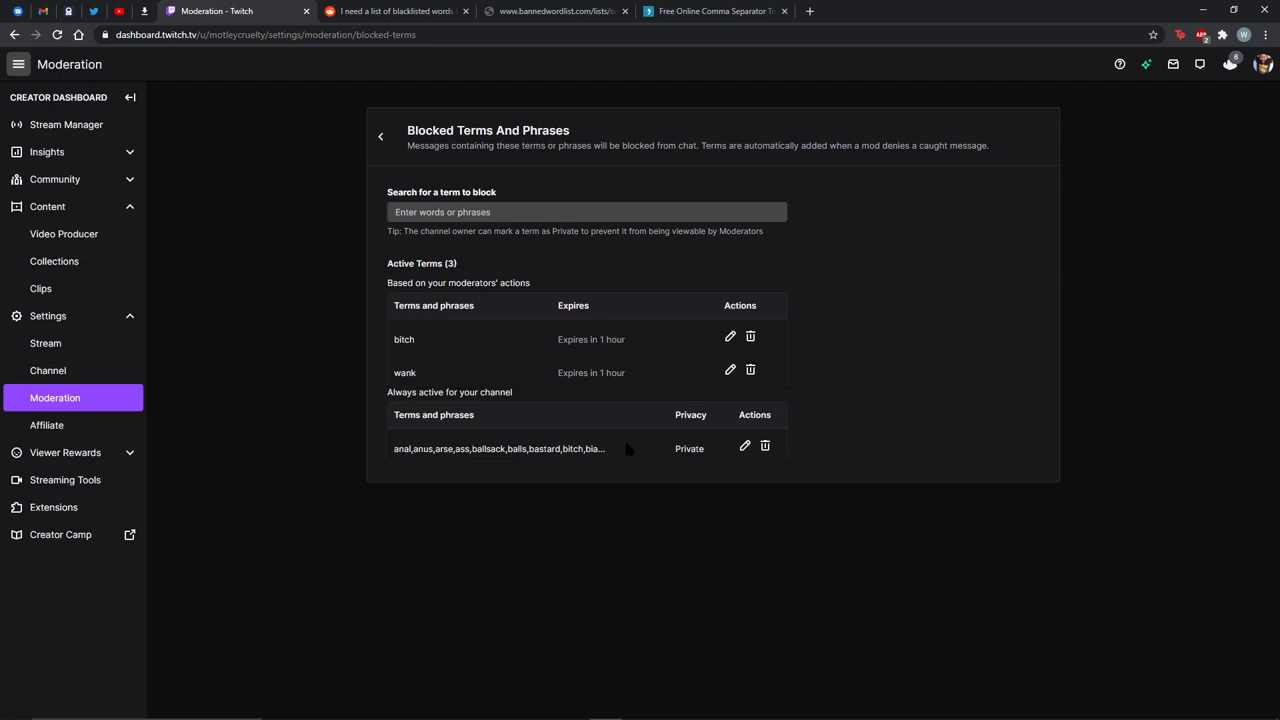
pyautogui.moveTo(636, 439)
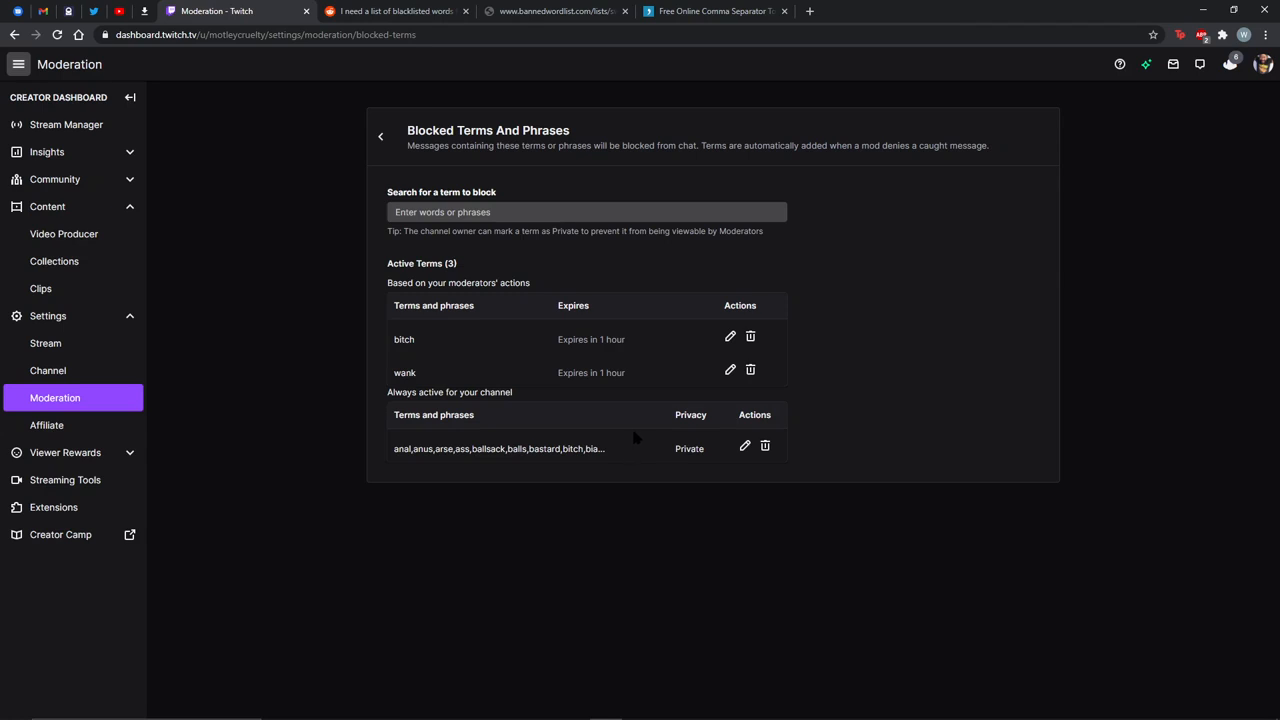
pyautogui.moveTo(639, 398)
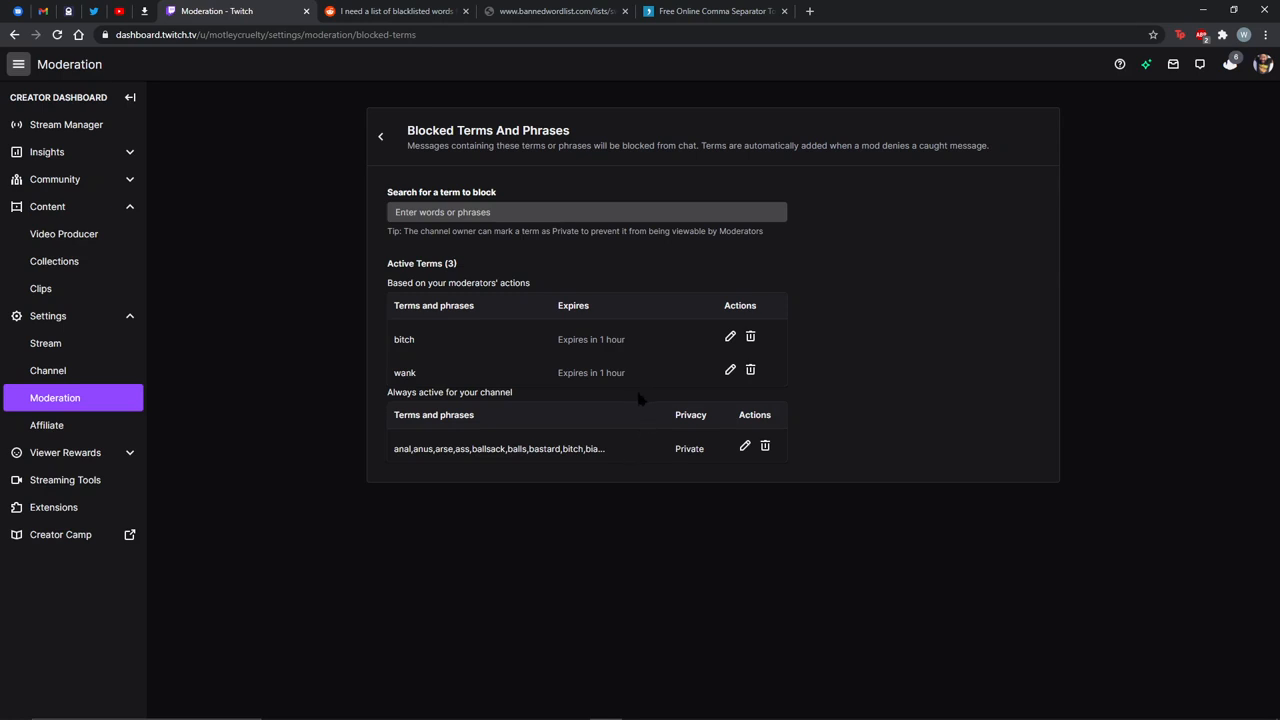